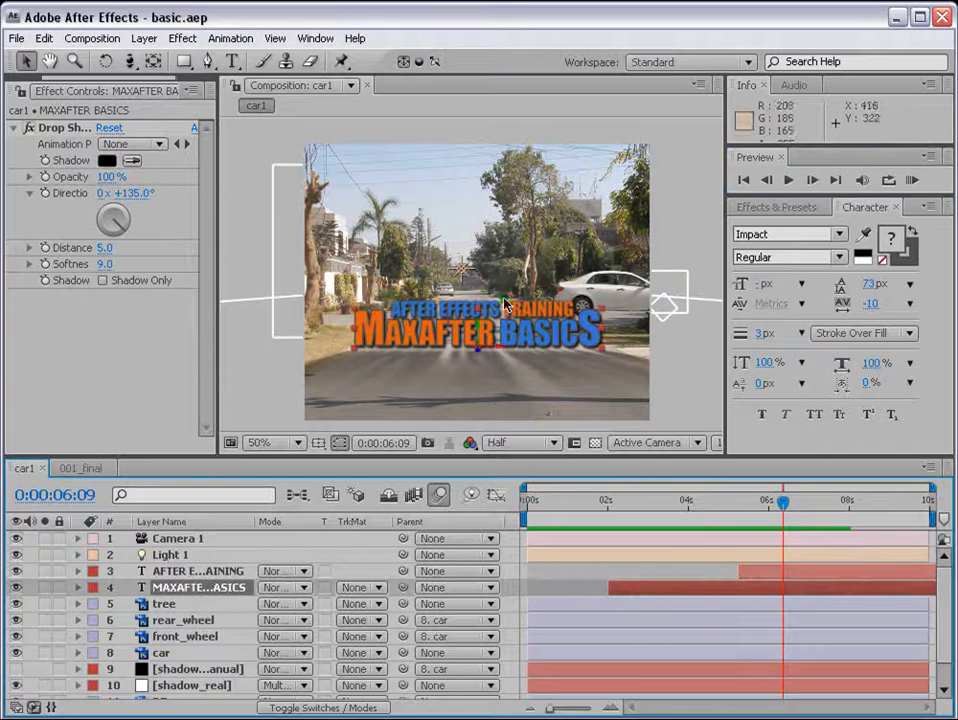
{"action": "mouse_move", "coordinate": [384, 320]}
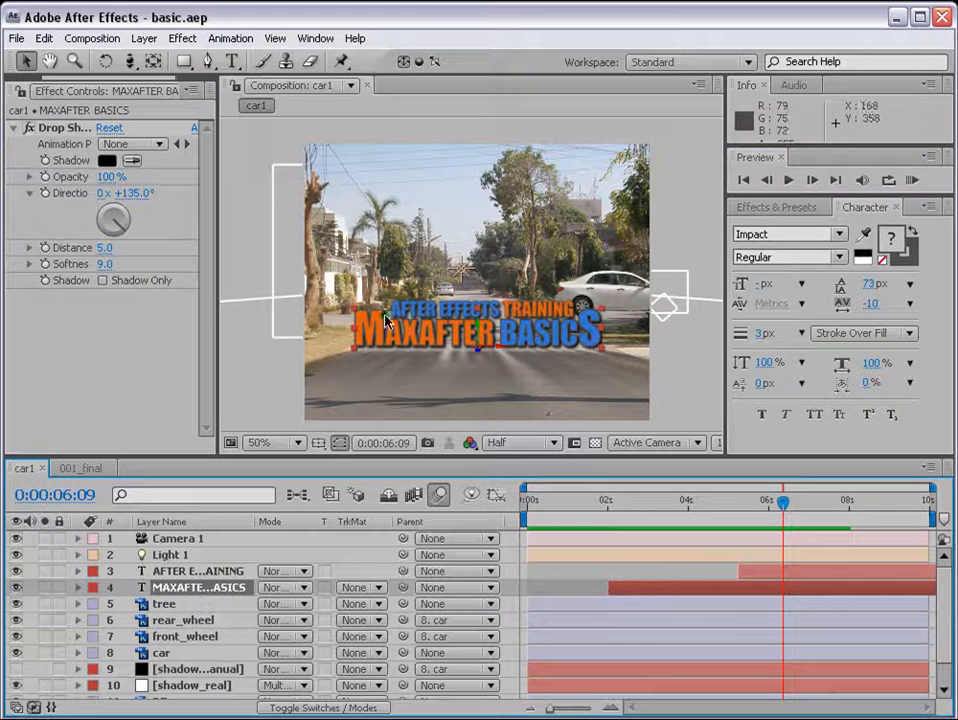
Switch to the title composition and confirm the dark fill colour on both title lines
{"action": "left_click", "coordinate": [520, 442]}
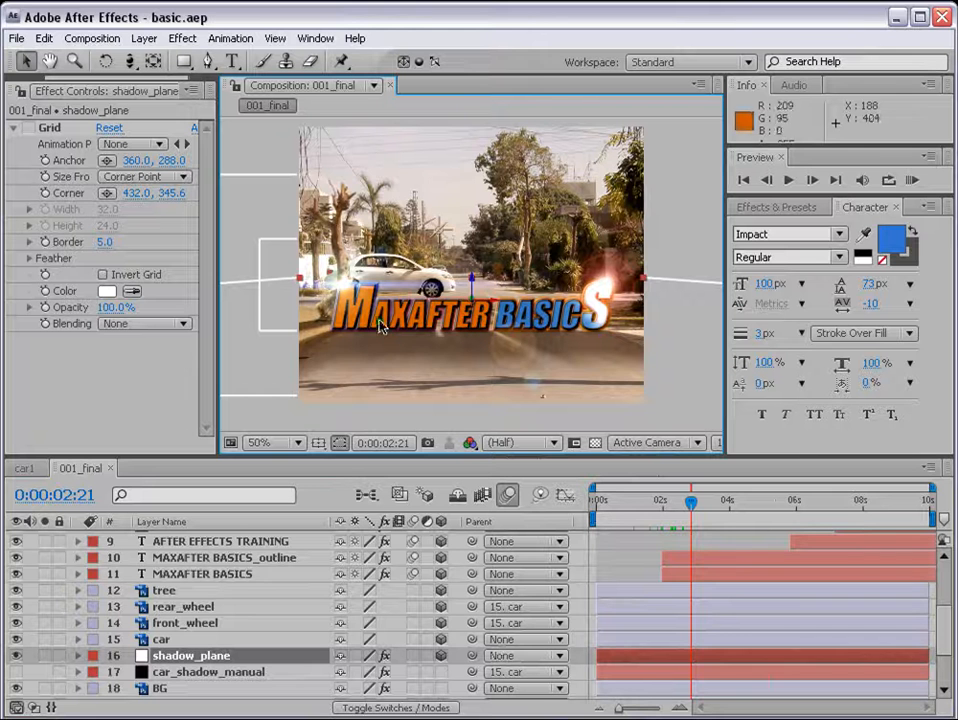
{"action": "mouse_move", "coordinate": [530, 356]}
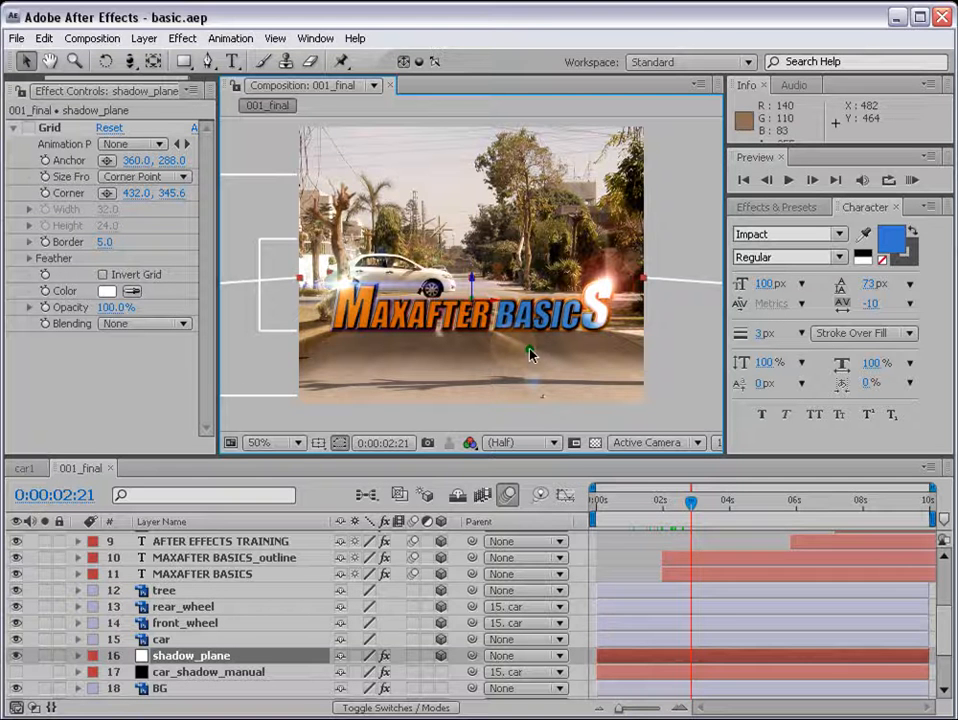
{"action": "left_click", "coordinate": [50, 60]}
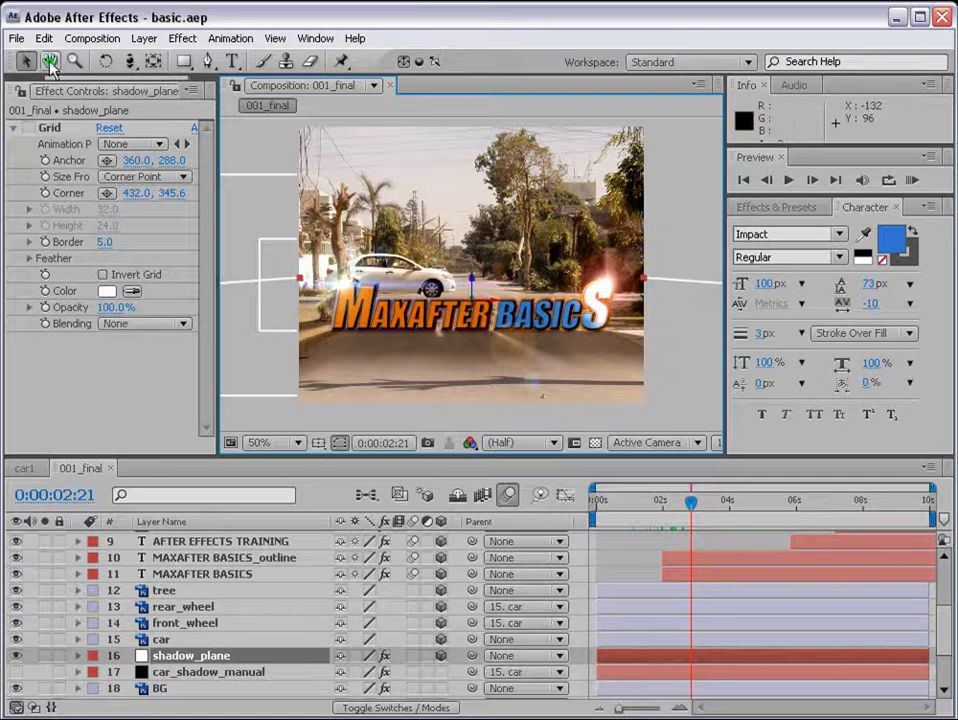
{"action": "left_click", "coordinate": [22, 468]}
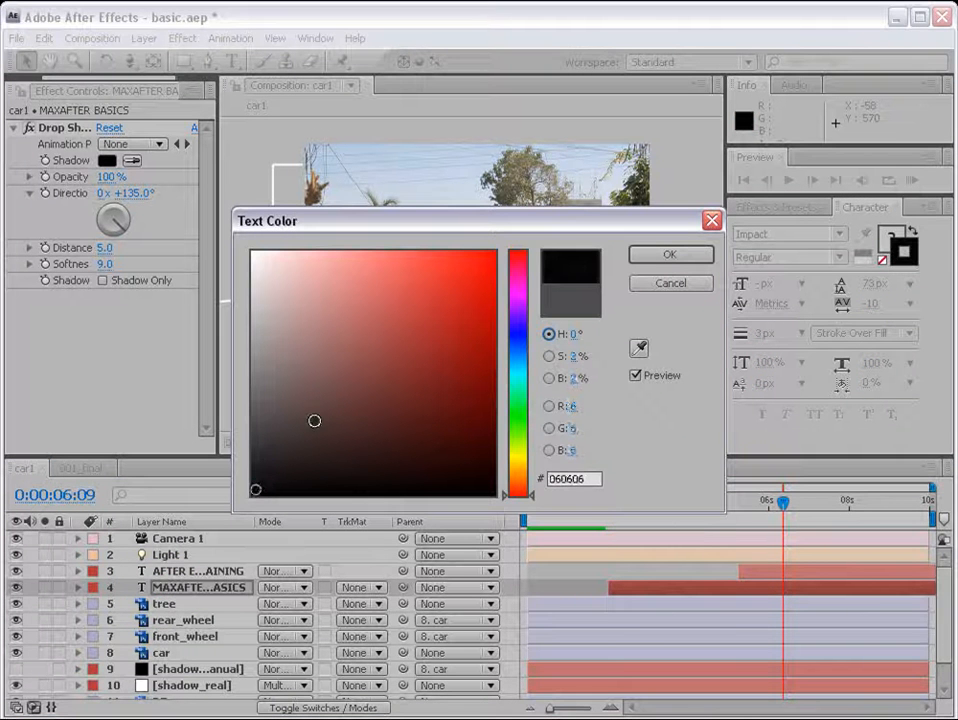
{"action": "left_click", "coordinate": [668, 254]}
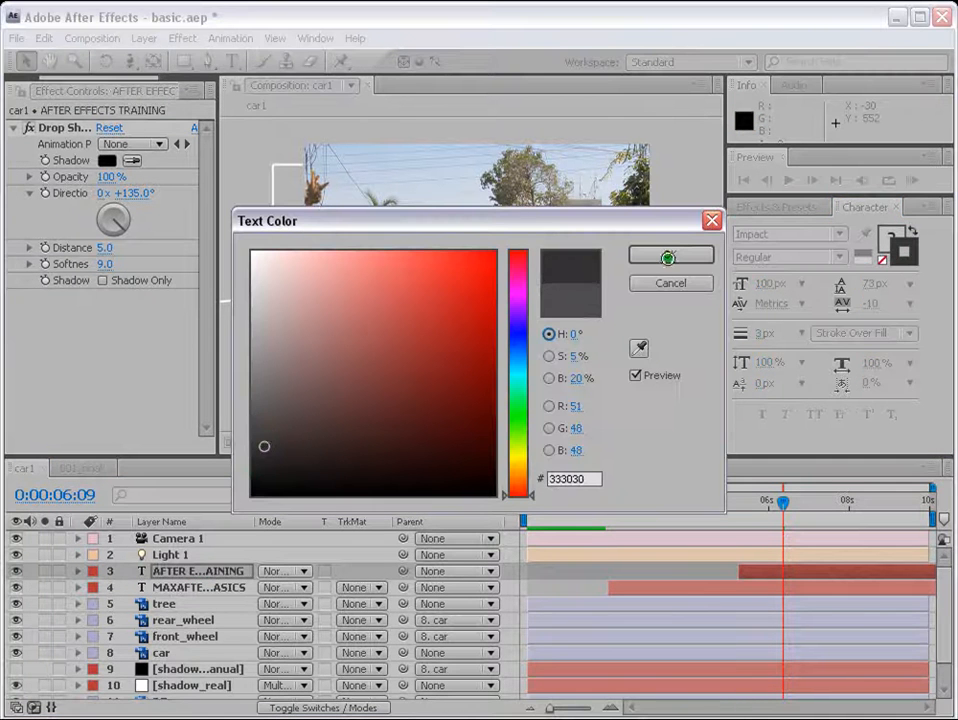
{"action": "left_click", "coordinate": [670, 256]}
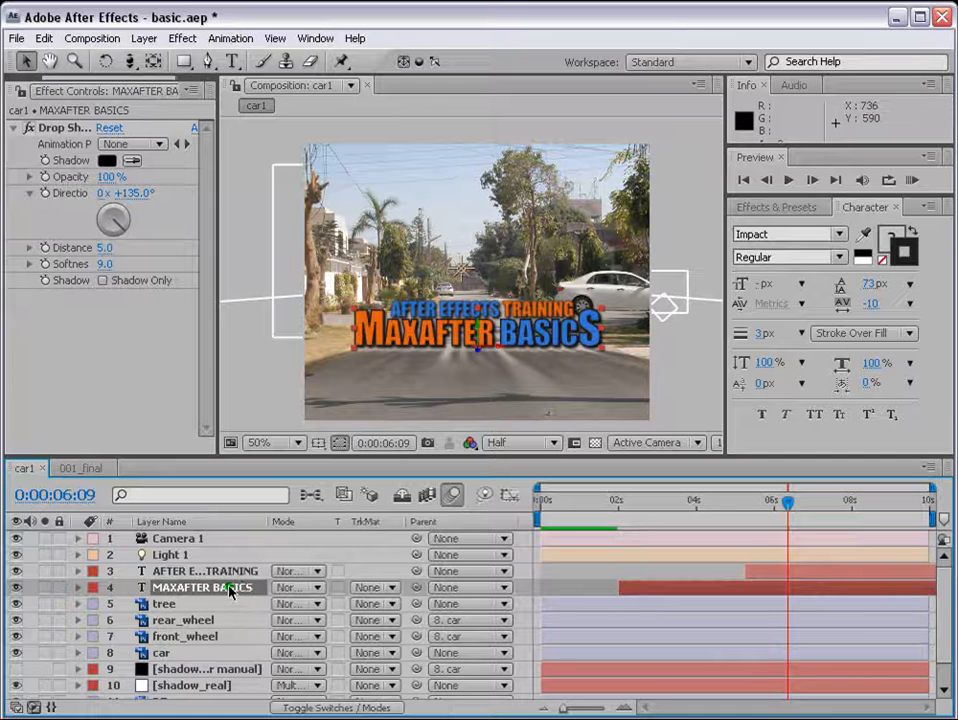
Duplicate the MAXAFTER BASICS layer and give the copy a thick dark-red stroke
{"action": "key", "text": "ctrl+d"}
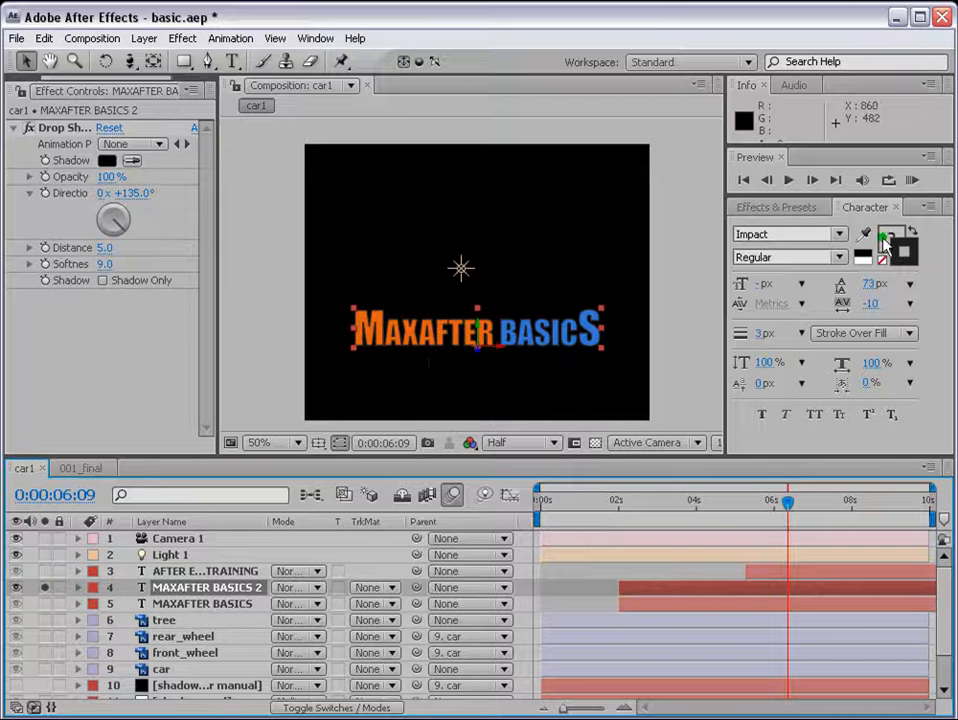
{"action": "mouse_move", "coordinate": [888, 240]}
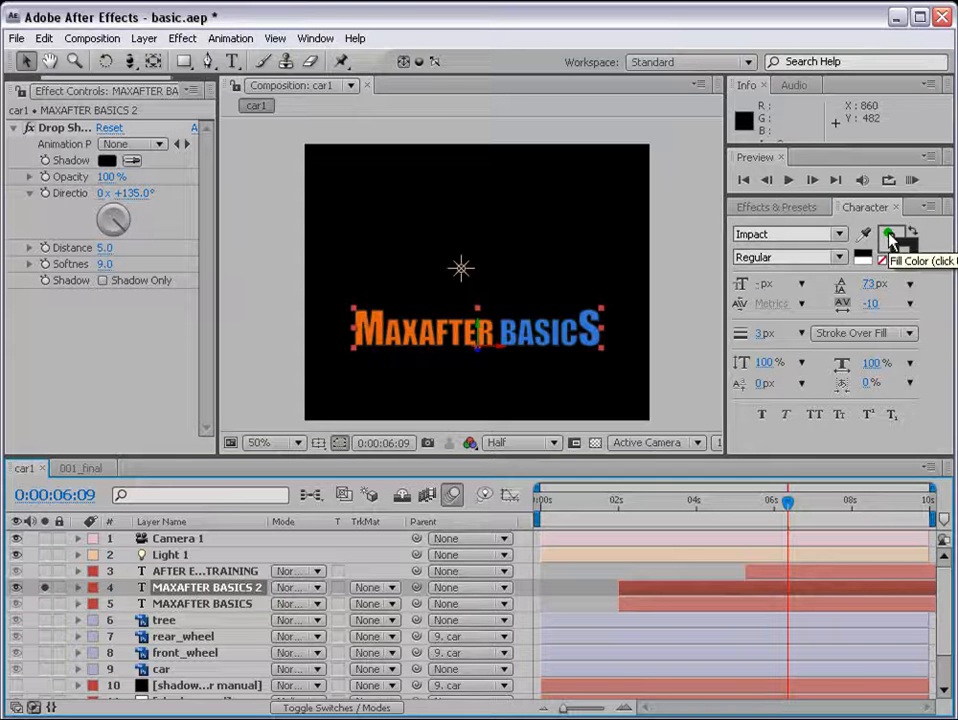
{"action": "mouse_move", "coordinate": [892, 238]}
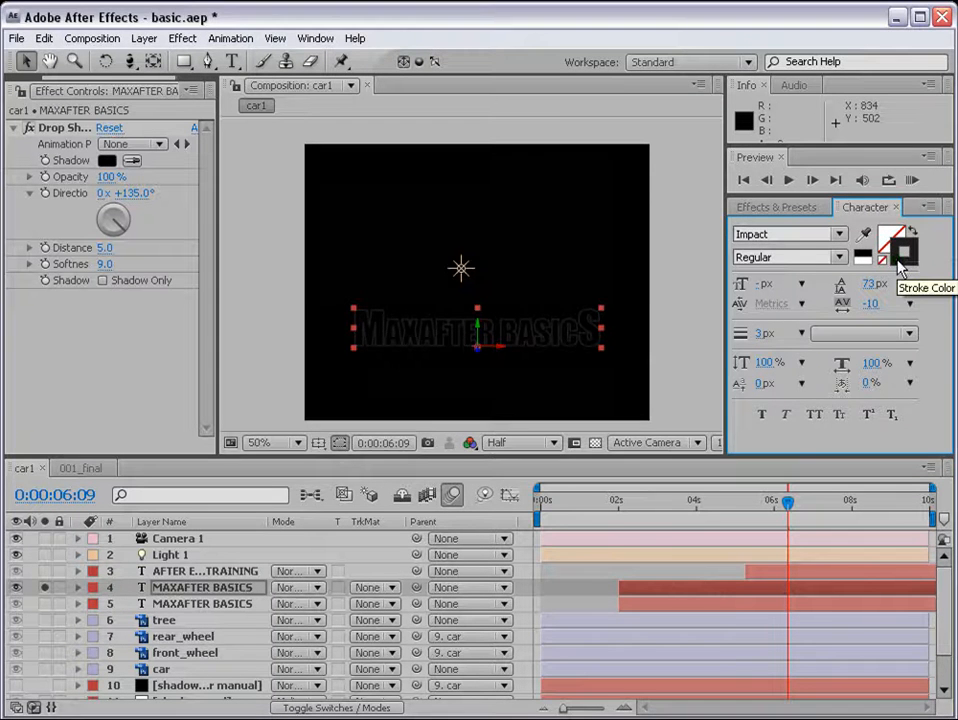
{"action": "left_click", "coordinate": [892, 244]}
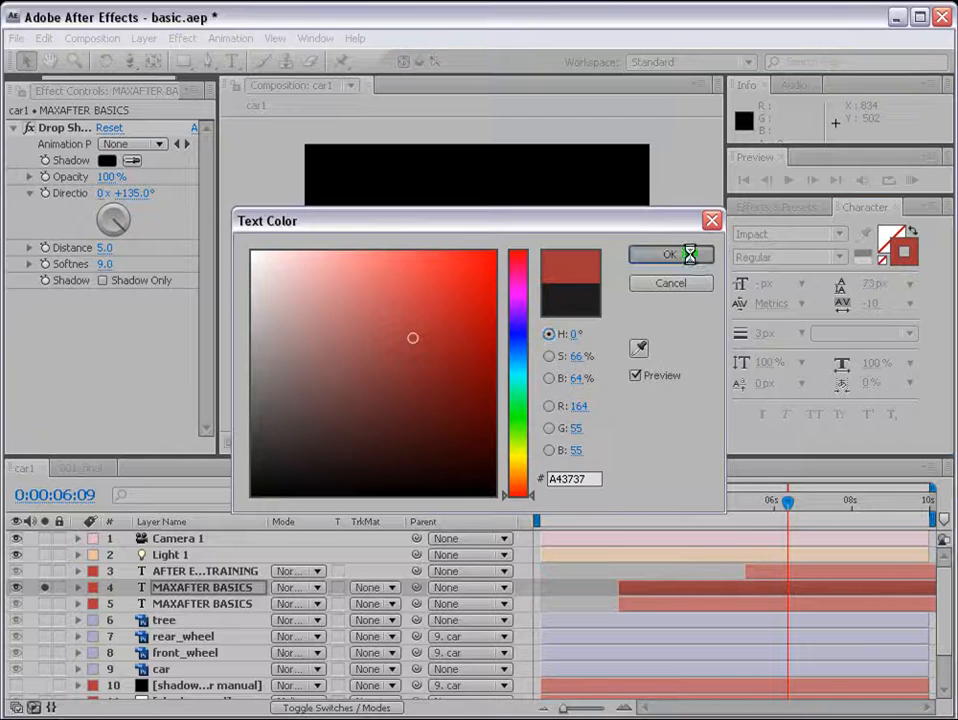
{"action": "left_click", "coordinate": [670, 254]}
{"action": "type", "text": "19"}
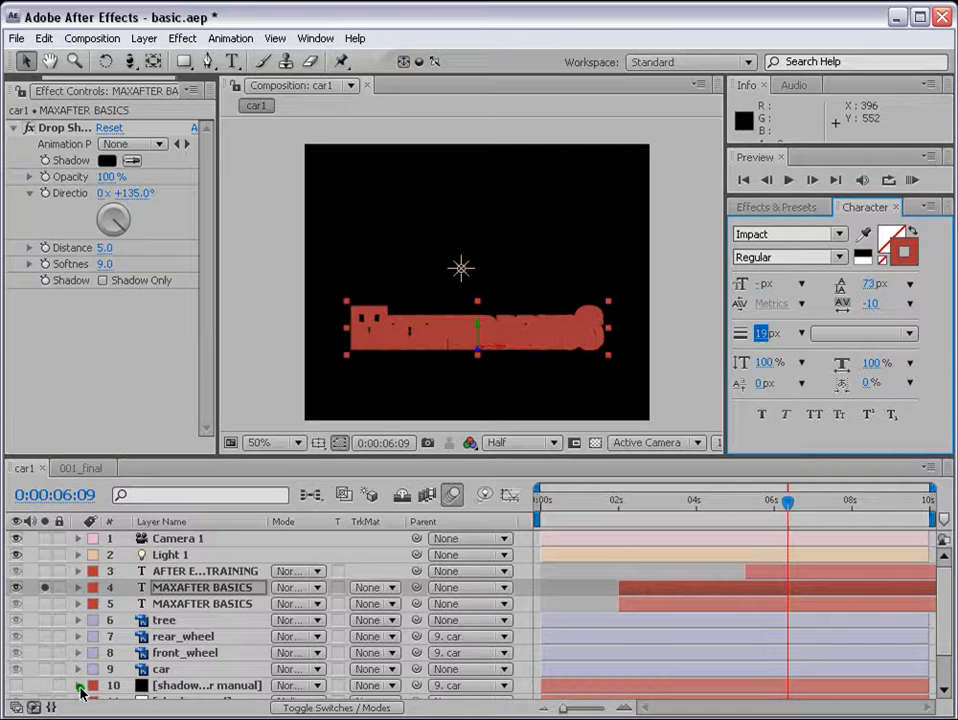
{"action": "left_click", "coordinate": [16, 604]}
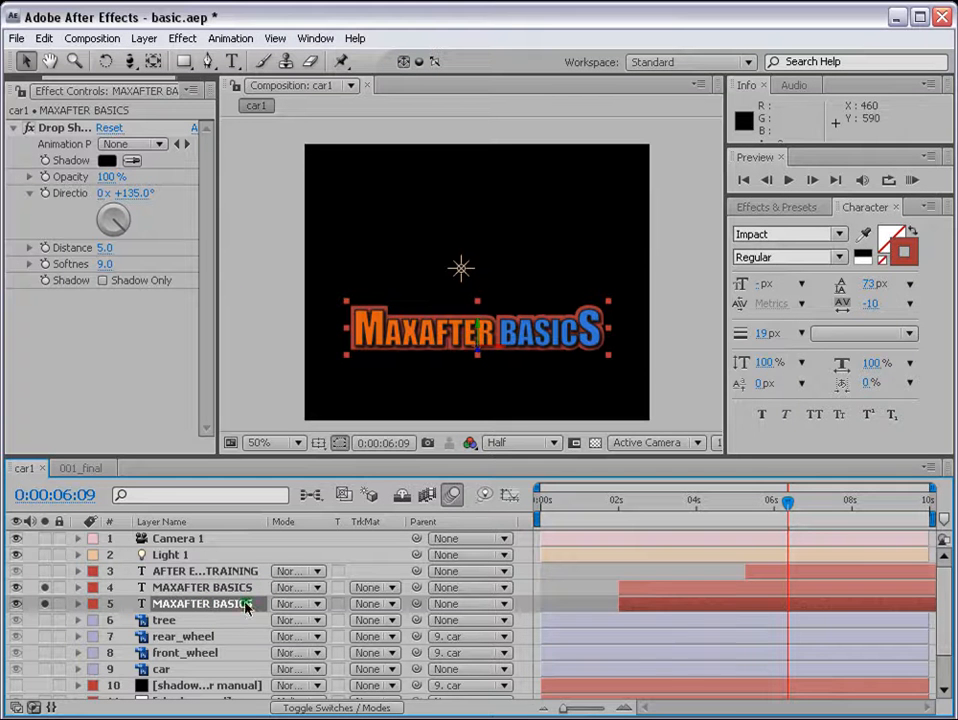
Add a 4-Color Gradient to the title copy, adjust its colour points and preview the result
{"action": "type", "text": "grid"}
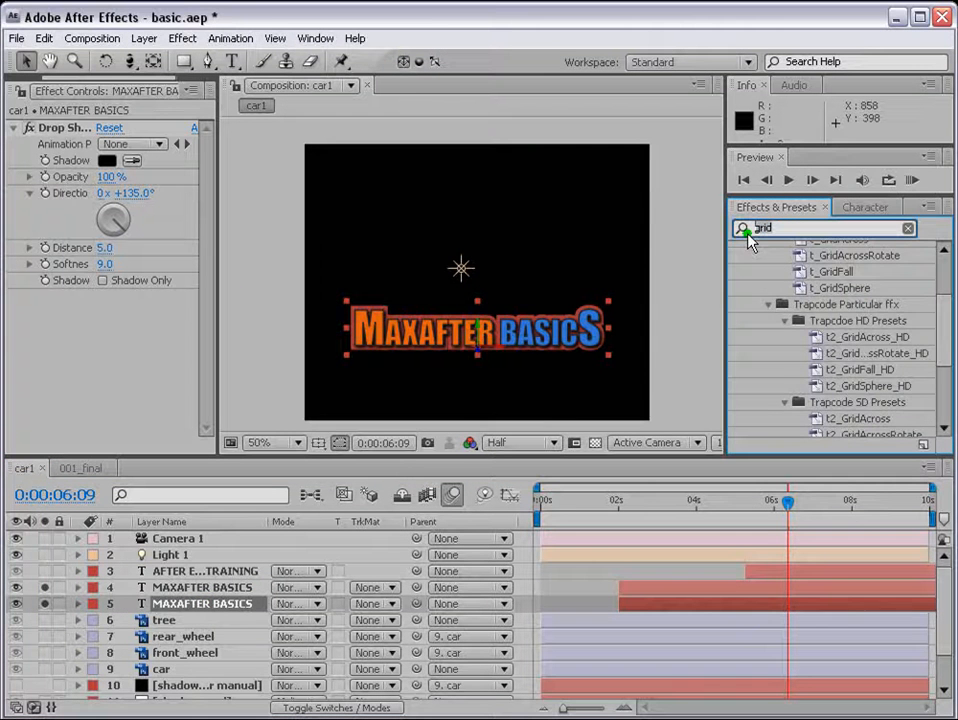
{"action": "type", "text": "gradient"}
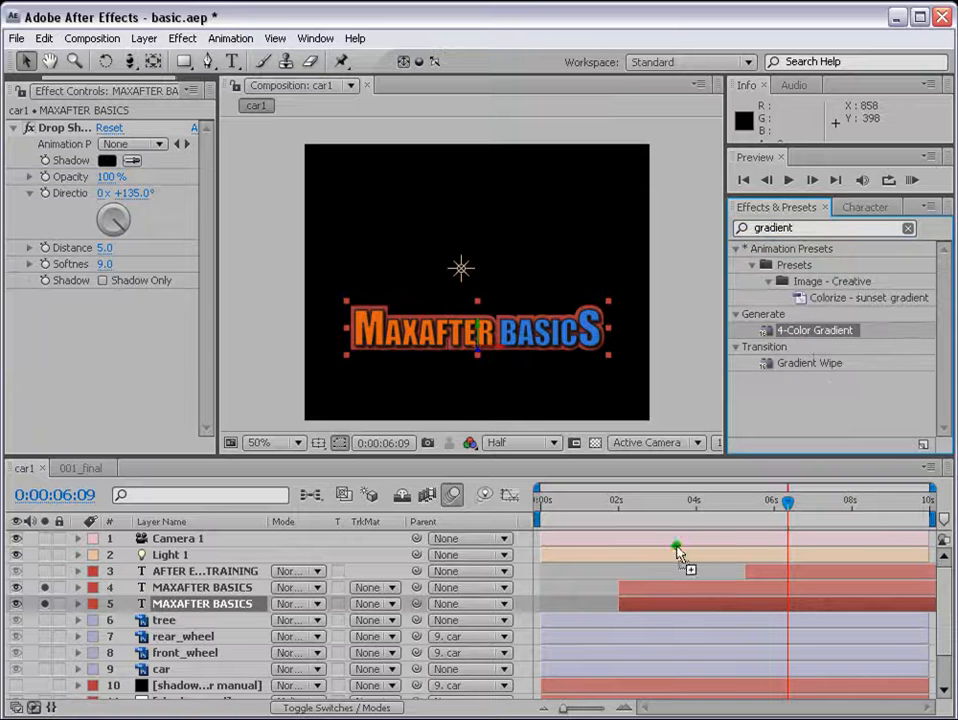
{"action": "double_click", "coordinate": [814, 330]}
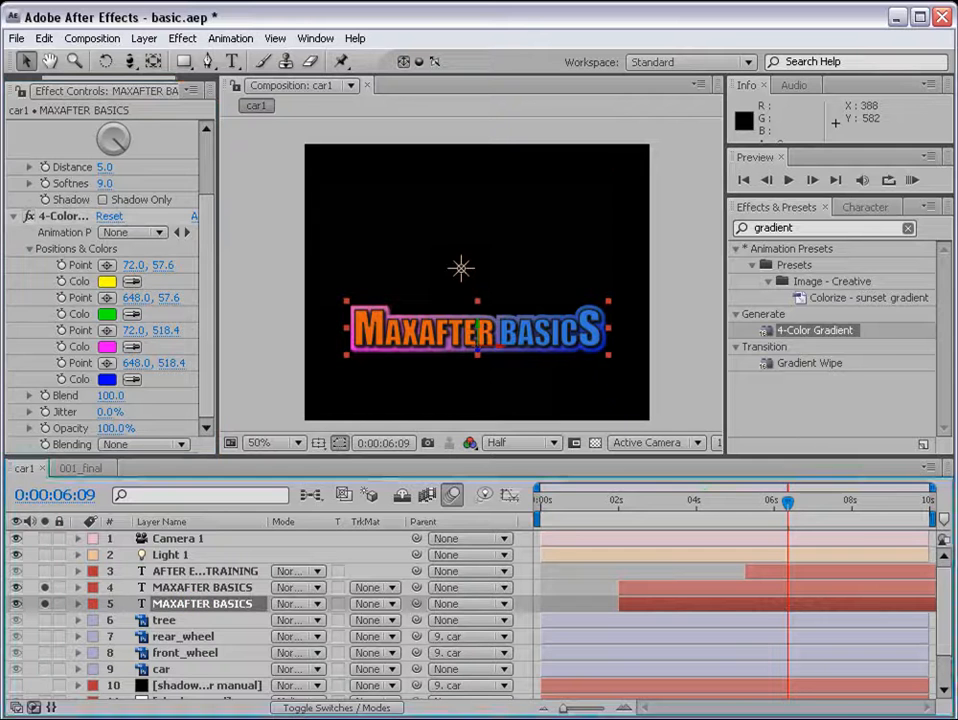
{"action": "left_click", "coordinate": [864, 206]}
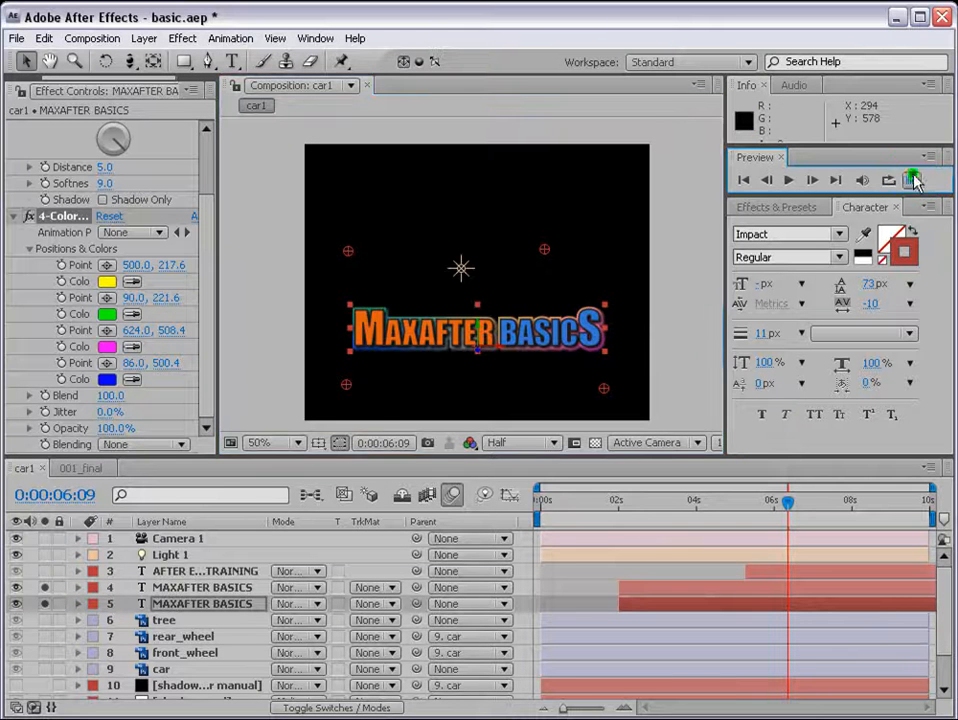
{"action": "left_click", "coordinate": [912, 180]}
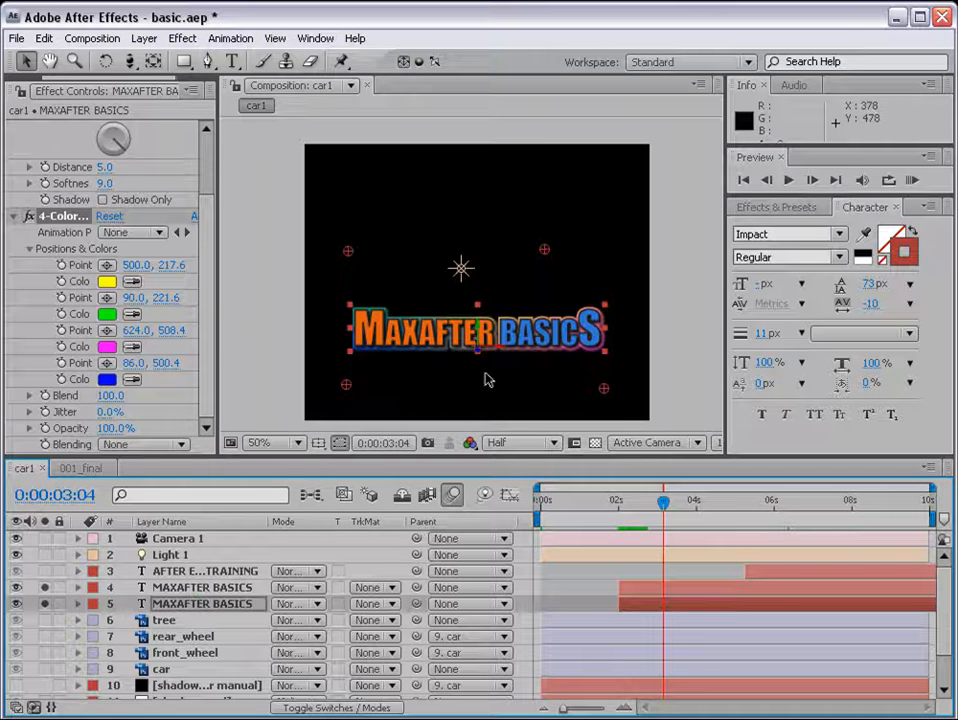
Reveal the Range Selector Offset and scrub through the title sweeping in
{"action": "left_click", "coordinate": [76, 604]}
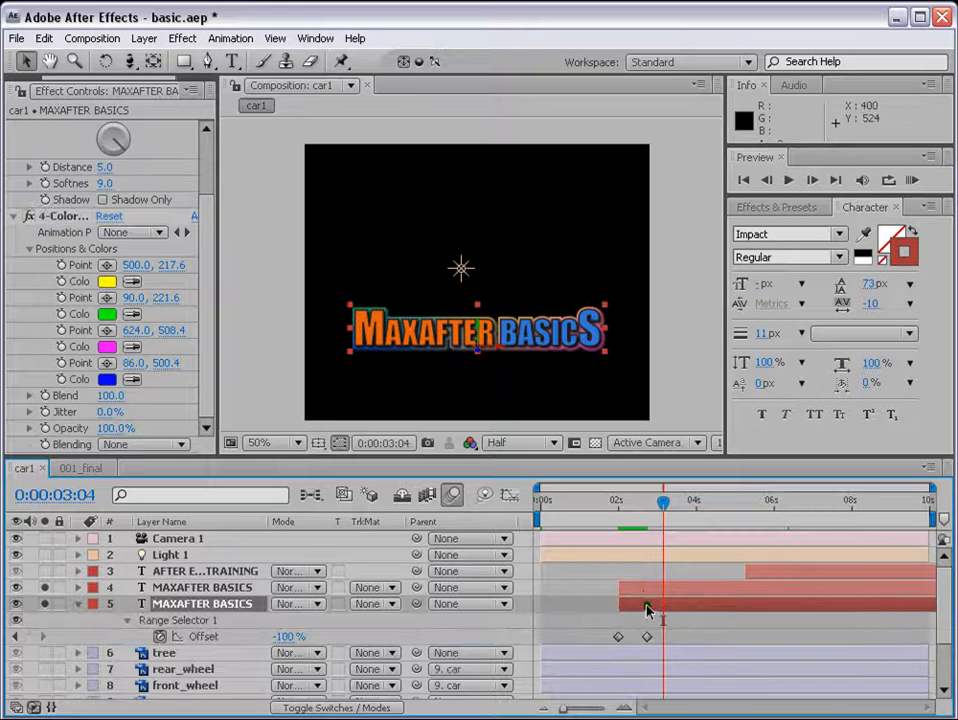
{"action": "left_click_drag", "start_coordinate": [662, 502], "coordinate": [618, 502]}
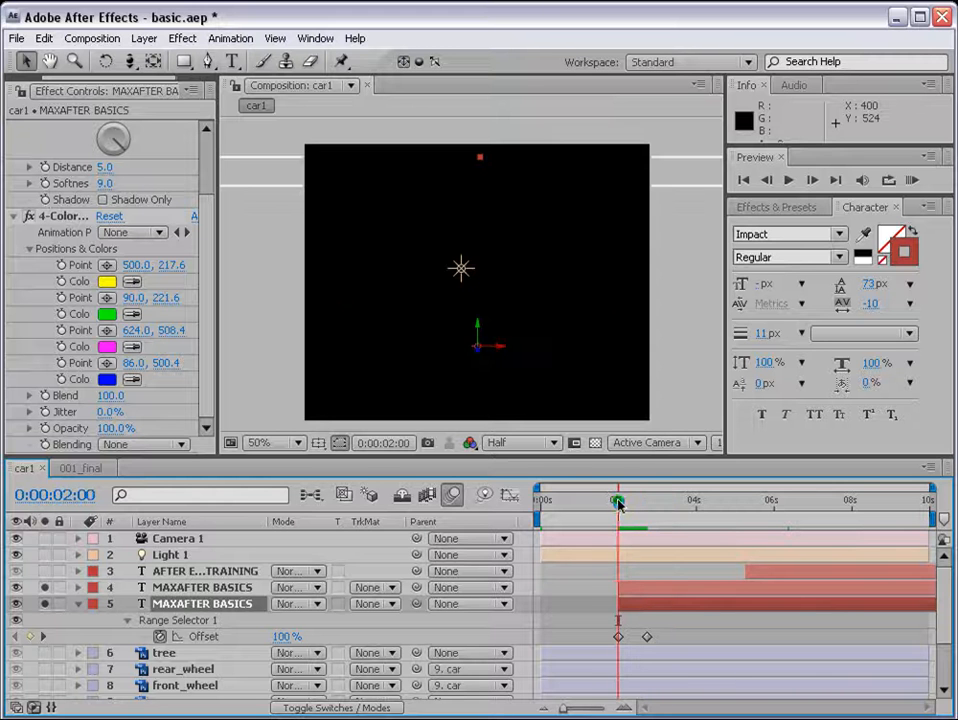
{"action": "left_click_drag", "start_coordinate": [618, 504], "coordinate": [636, 504]}
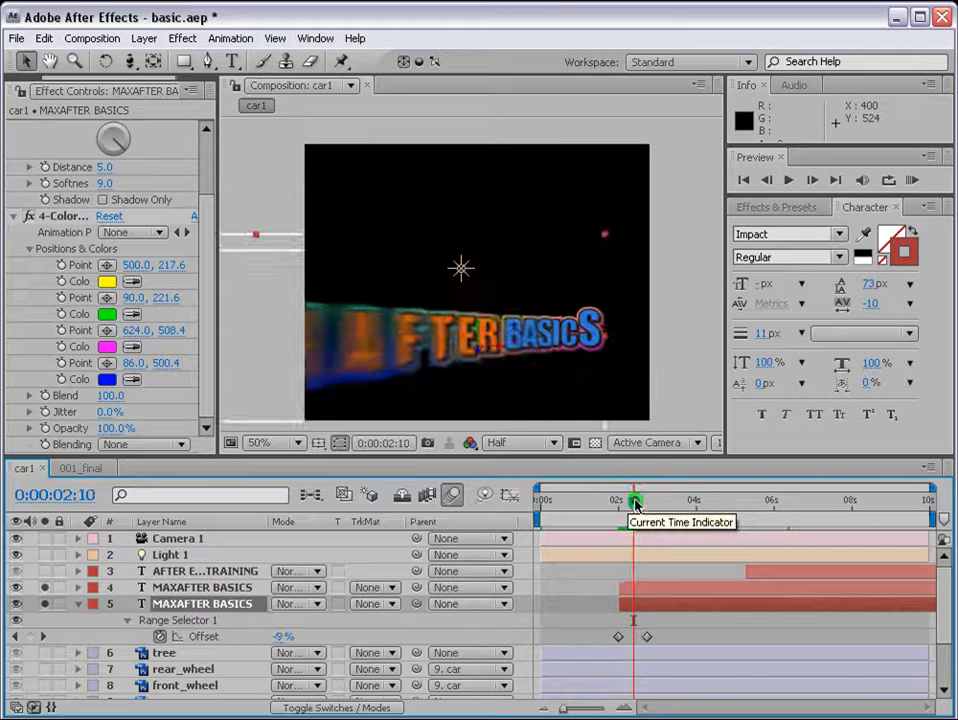
{"action": "left_click_drag", "start_coordinate": [634, 500], "coordinate": [642, 500]}
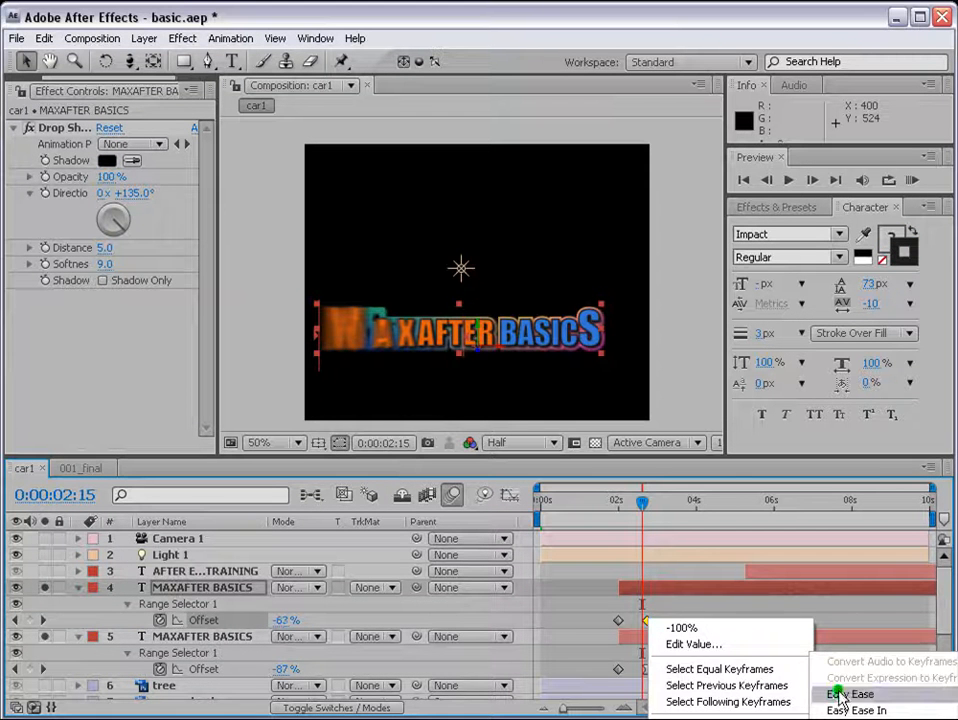
Apply Easy Ease to the offset keyframes and preview the title animation
{"action": "left_click", "coordinate": [912, 180]}
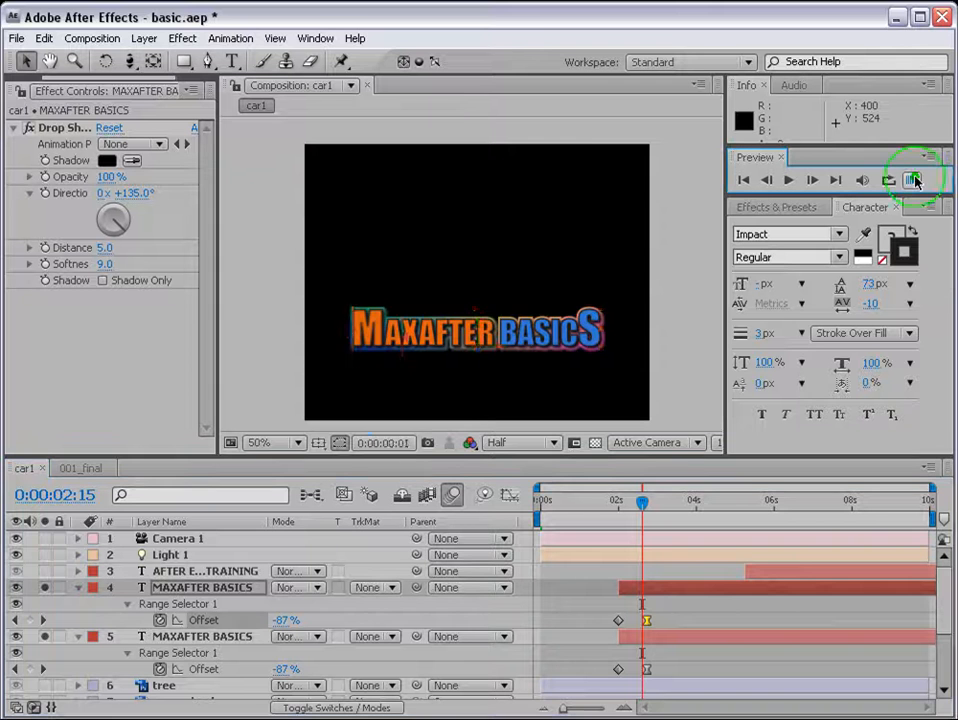
{"action": "left_click", "coordinate": [912, 180]}
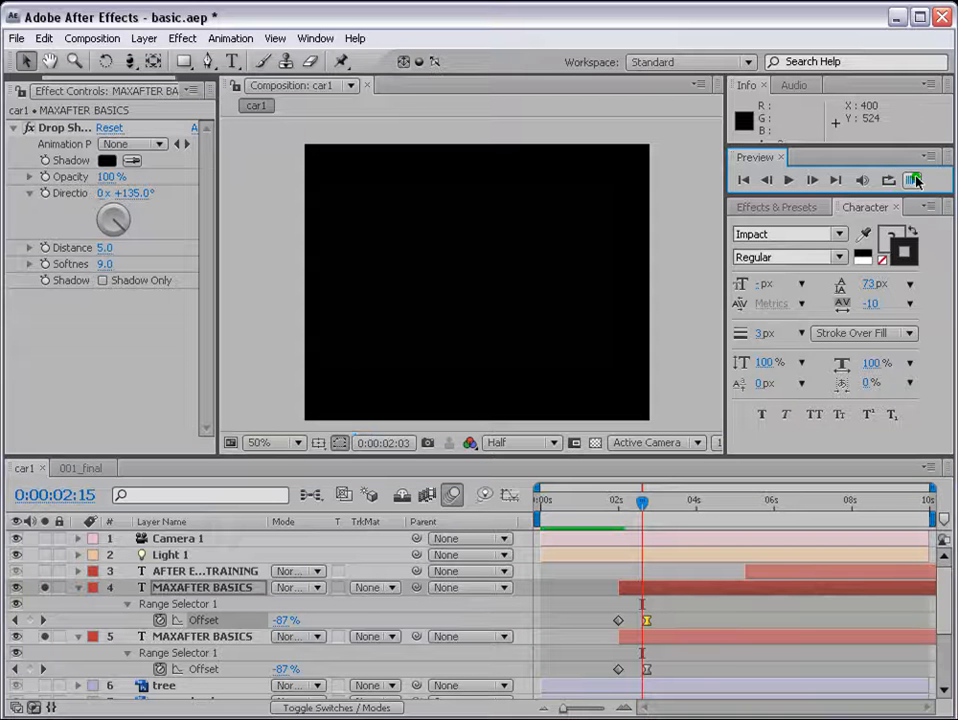
{"action": "left_click", "coordinate": [914, 180]}
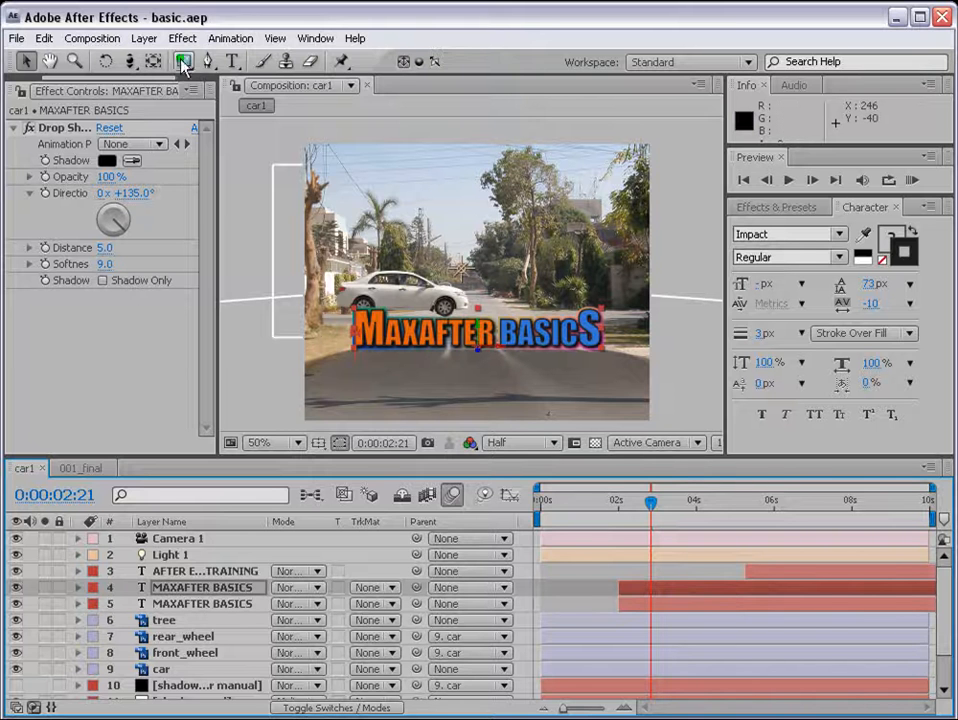
Create a new black composition-sized solid named 'lens flare'
{"action": "left_click", "coordinate": [144, 38]}
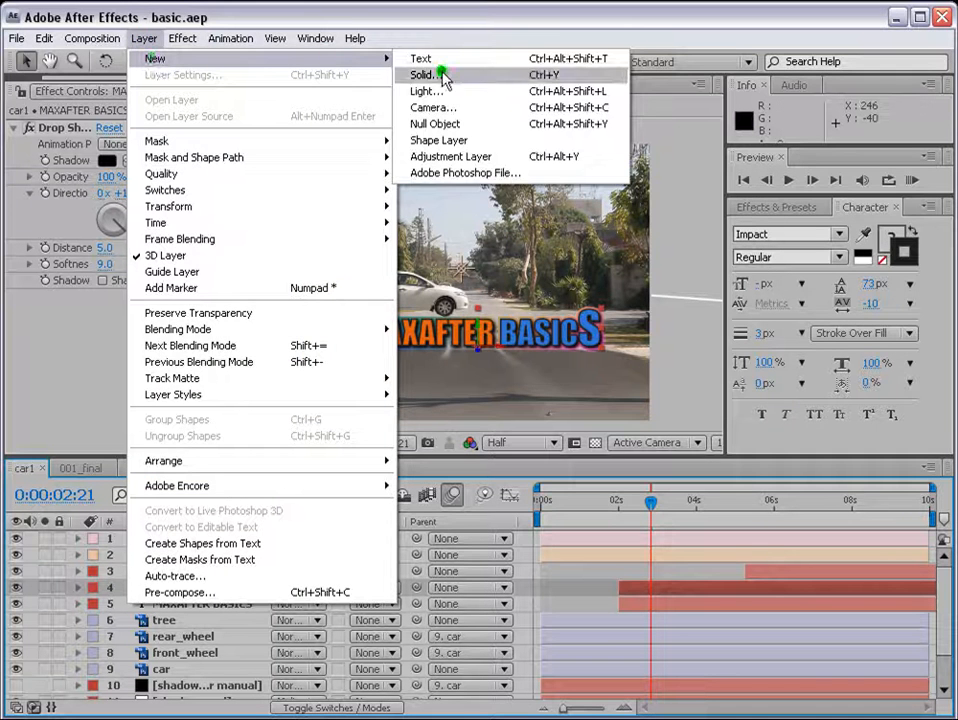
{"action": "left_click", "coordinate": [424, 74]}
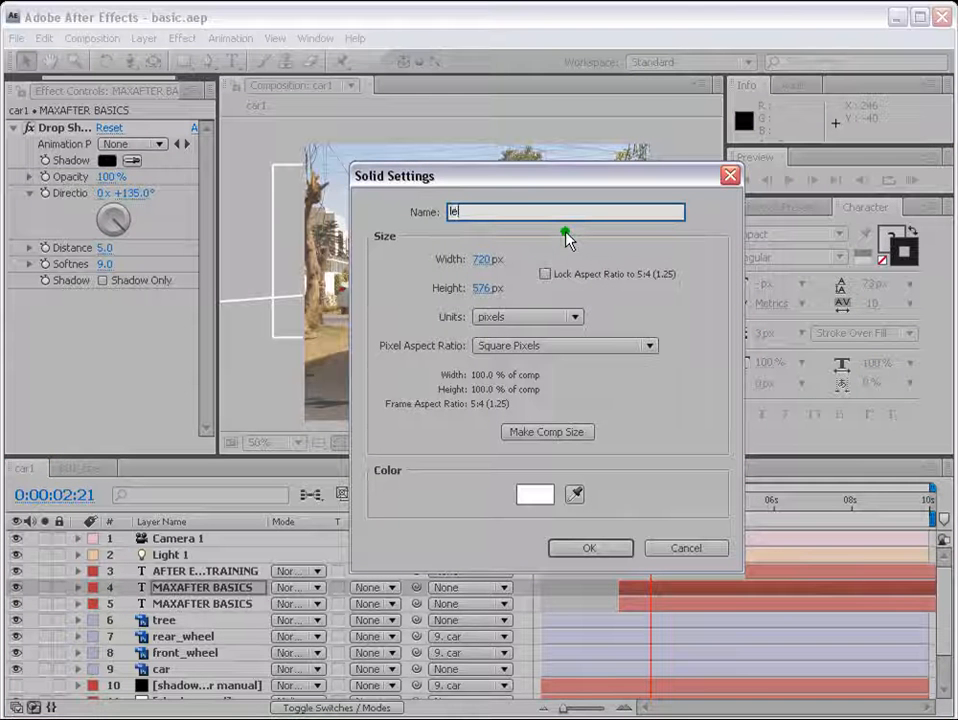
{"action": "type", "text": "ns flare"}
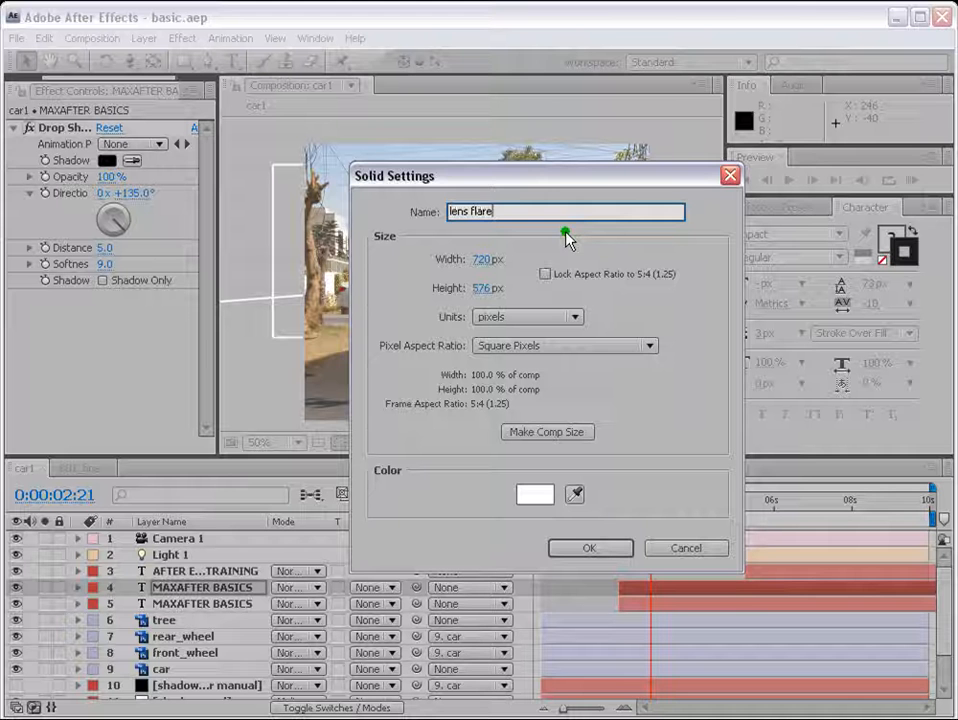
{"action": "left_click", "coordinate": [534, 494]}
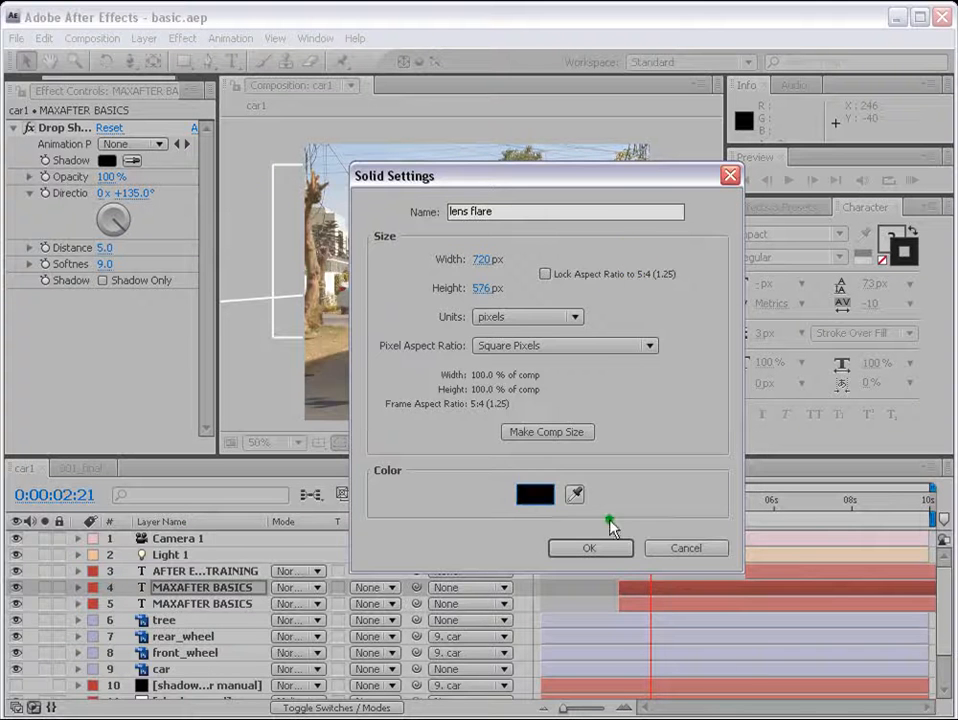
{"action": "left_click", "coordinate": [588, 548]}
{"action": "type", "text": "lens"}
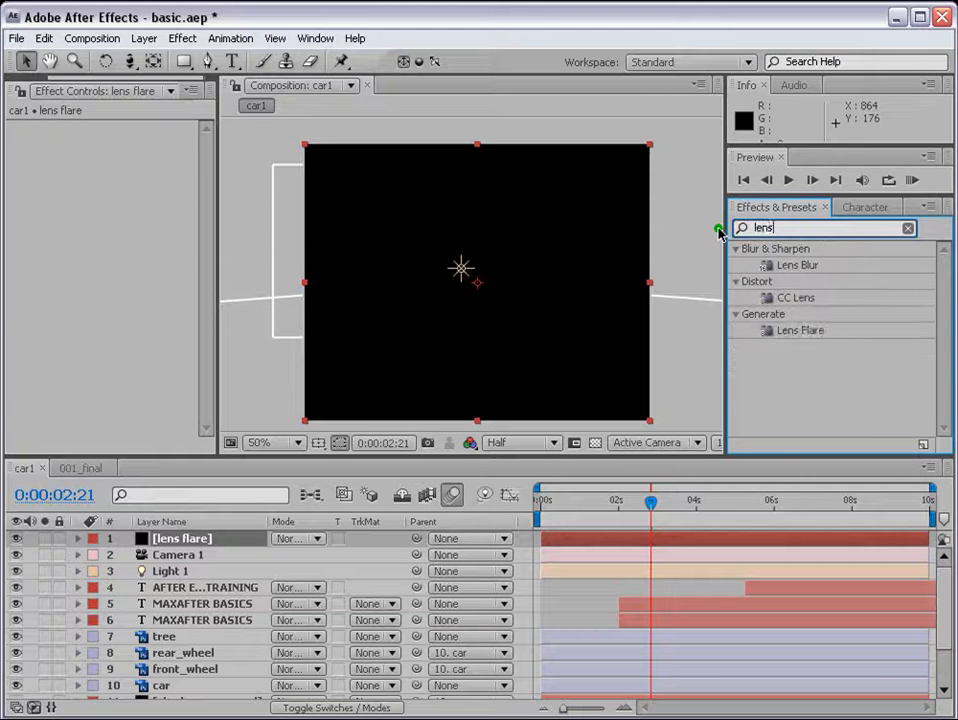
Apply Lens Flare, try the 35mm and 105mm Prime lenses, keep 50-300mm Zoom, and go to 2 seconds
{"action": "left_click", "coordinate": [800, 330]}
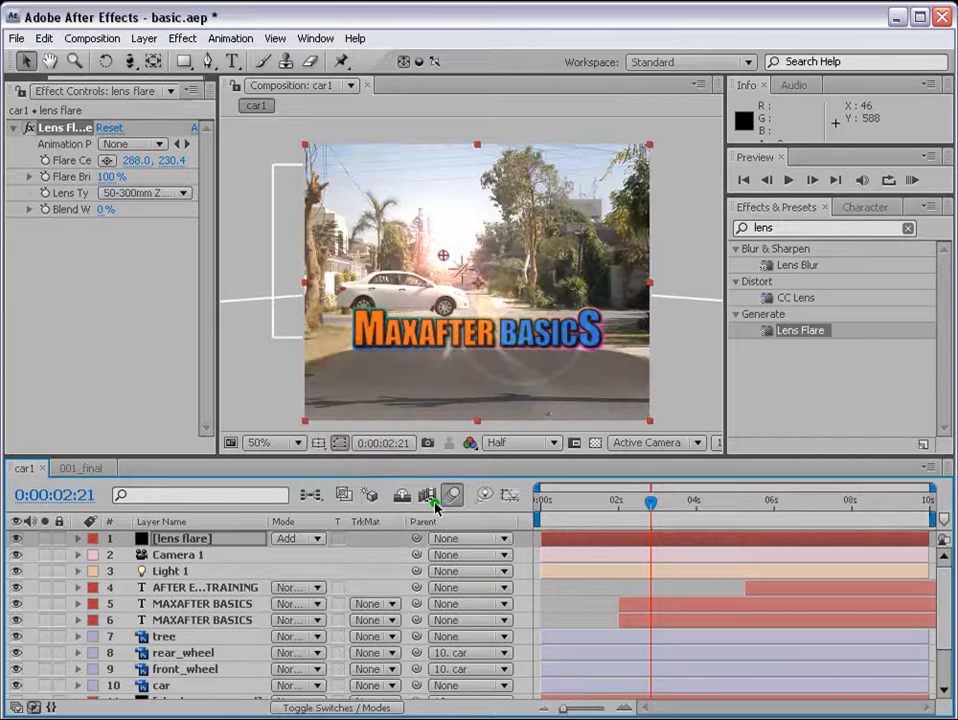
{"action": "left_click_drag", "start_coordinate": [442, 256], "coordinate": [408, 284]}
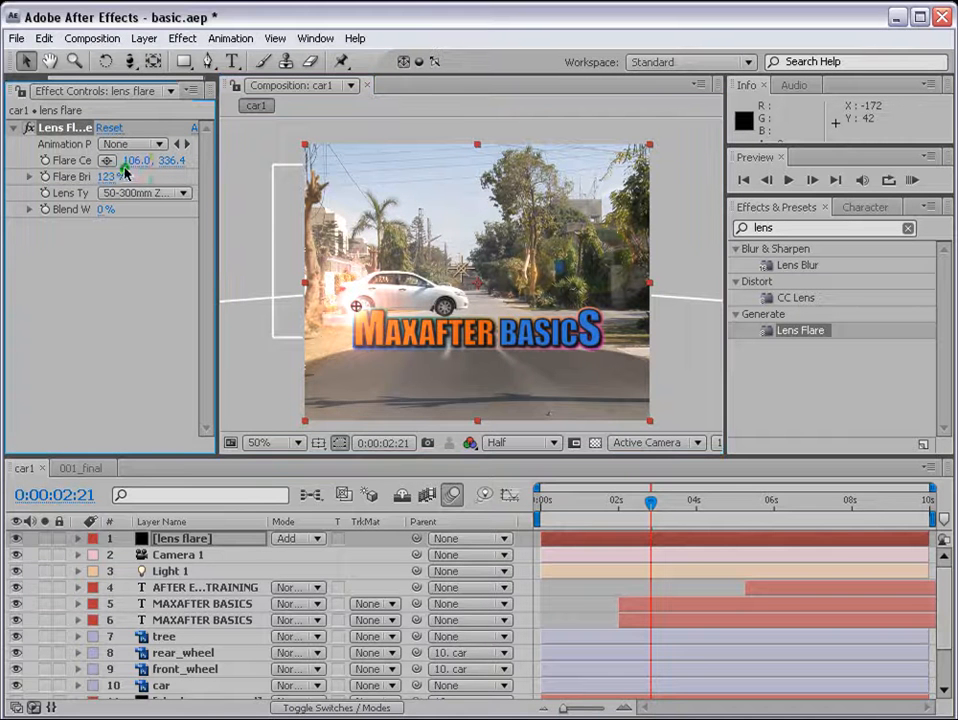
{"action": "left_click", "coordinate": [144, 192]}
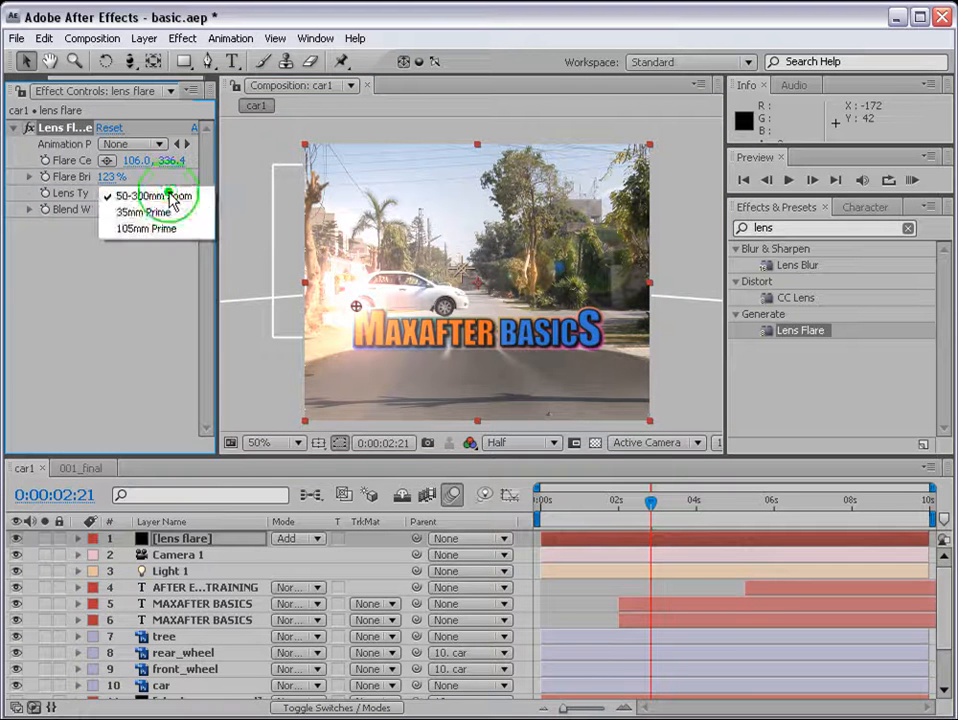
{"action": "left_click", "coordinate": [144, 192]}
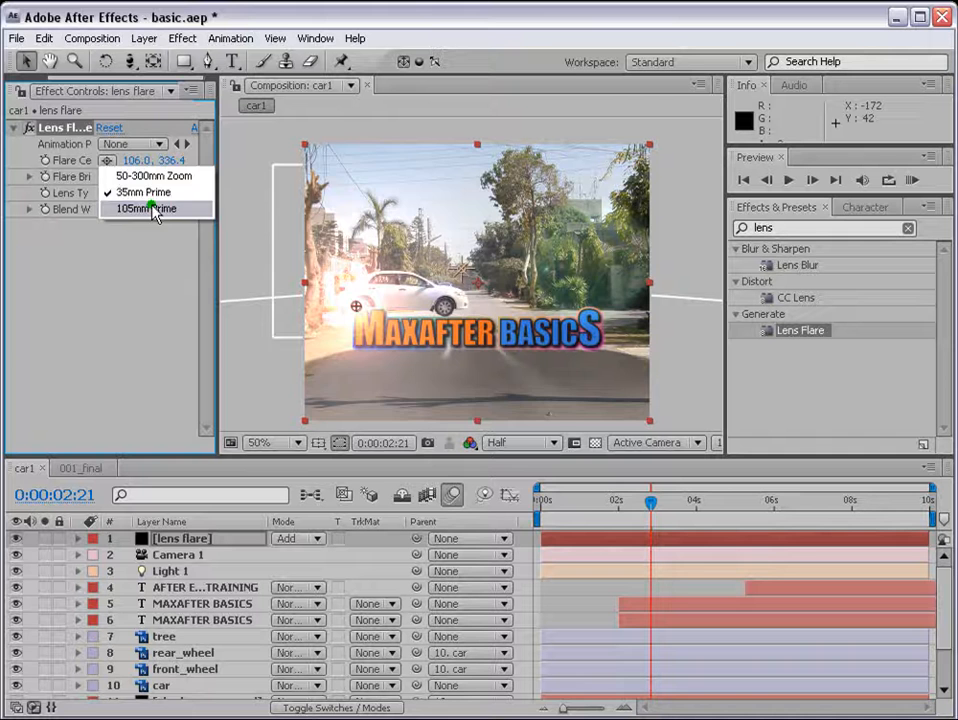
{"action": "left_click", "coordinate": [144, 192]}
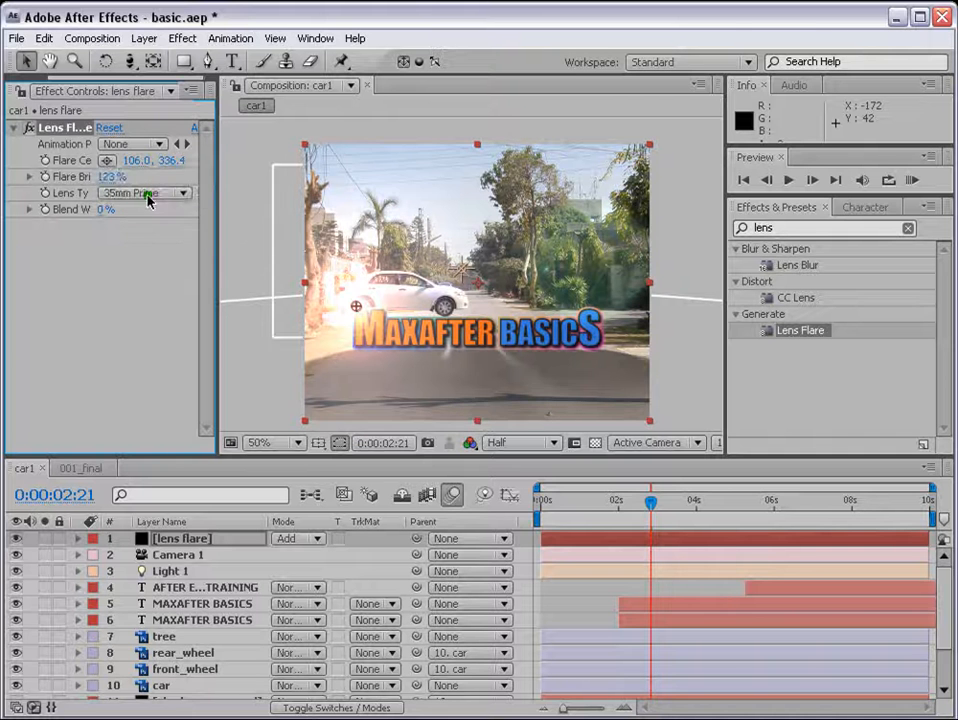
{"action": "left_click", "coordinate": [140, 192]}
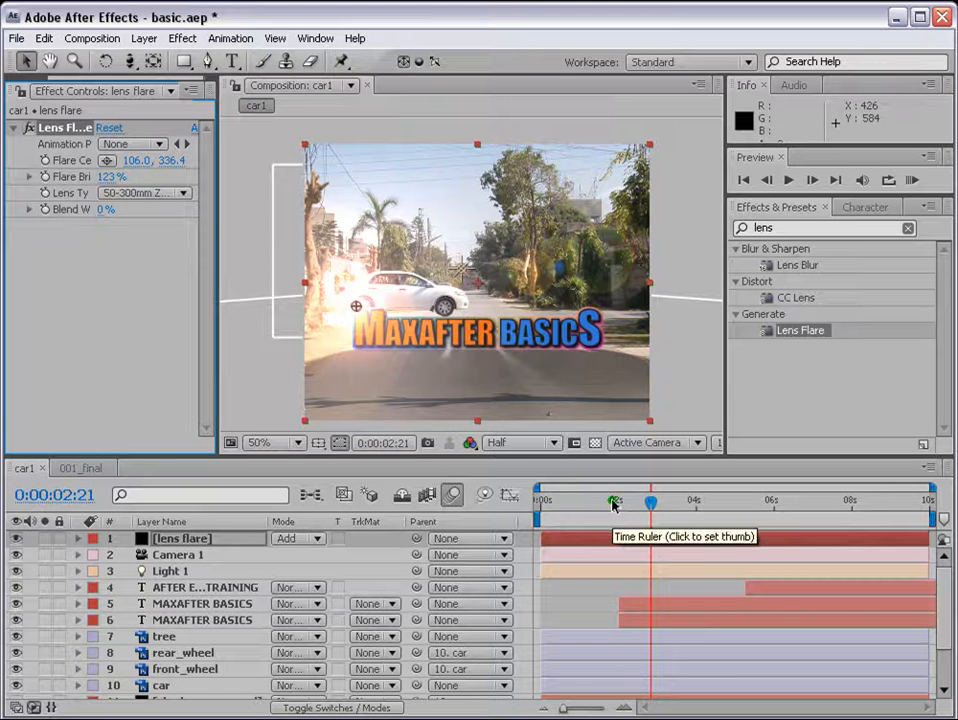
{"action": "left_click", "coordinate": [616, 500]}
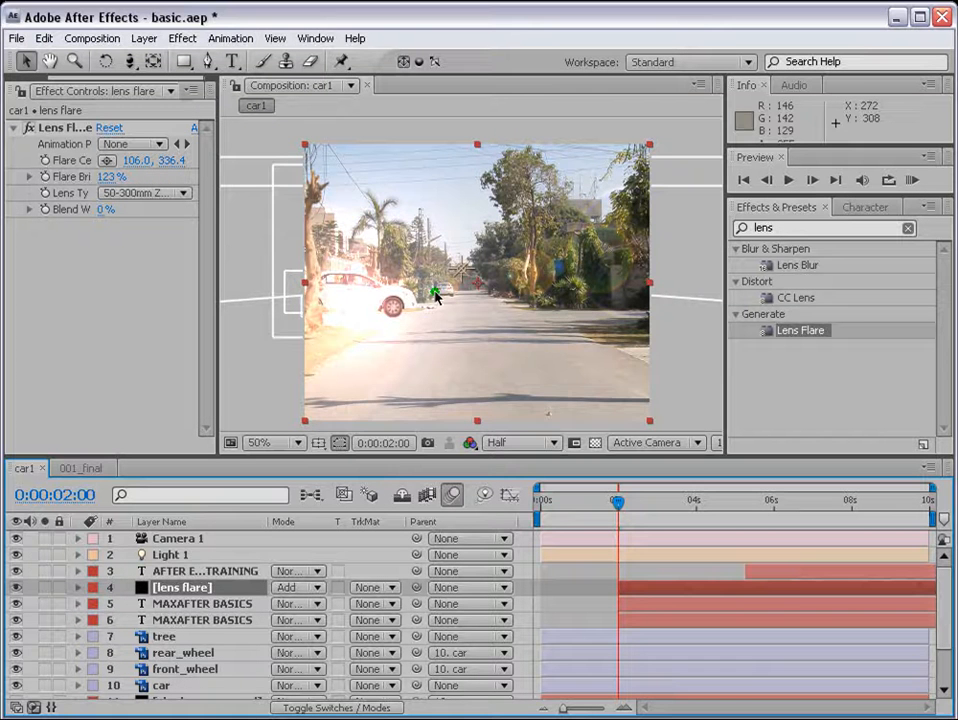
{"action": "mouse_move", "coordinate": [472, 380]}
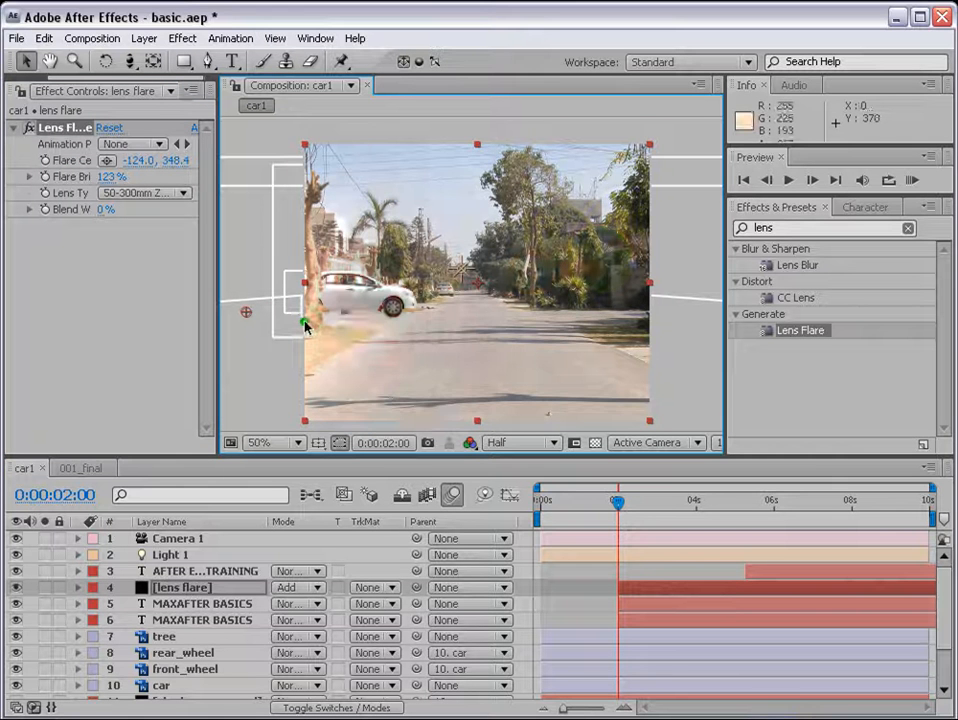
Set the Flare Center off the left edge at 2 seconds and keyframe it
{"action": "left_click", "coordinate": [272, 444]}
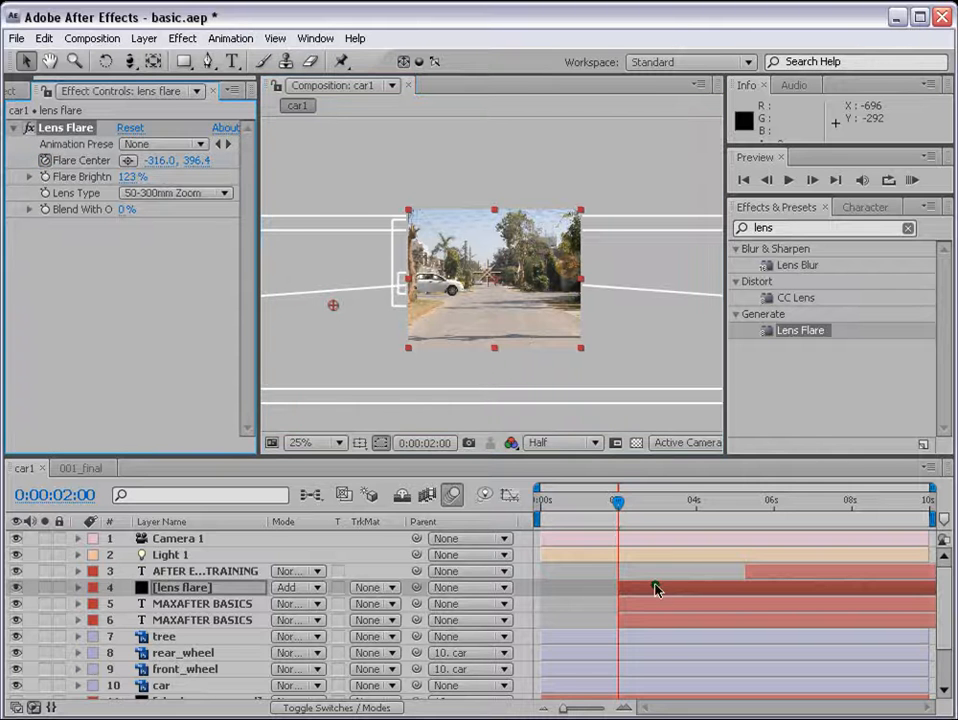
{"action": "left_click", "coordinate": [78, 588]}
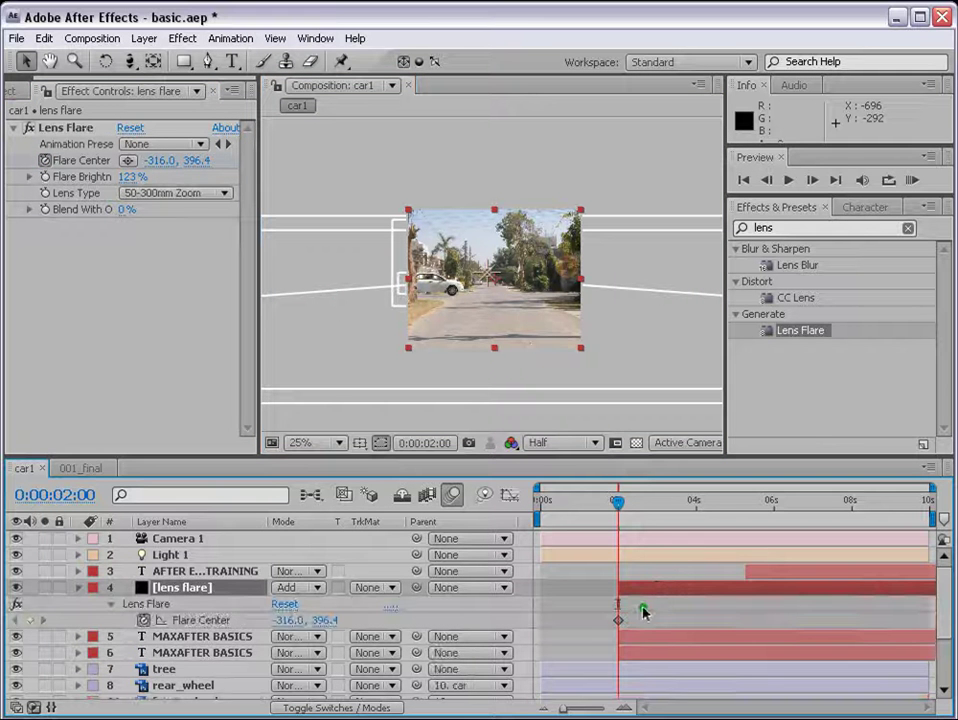
{"action": "left_click", "coordinate": [202, 636]}
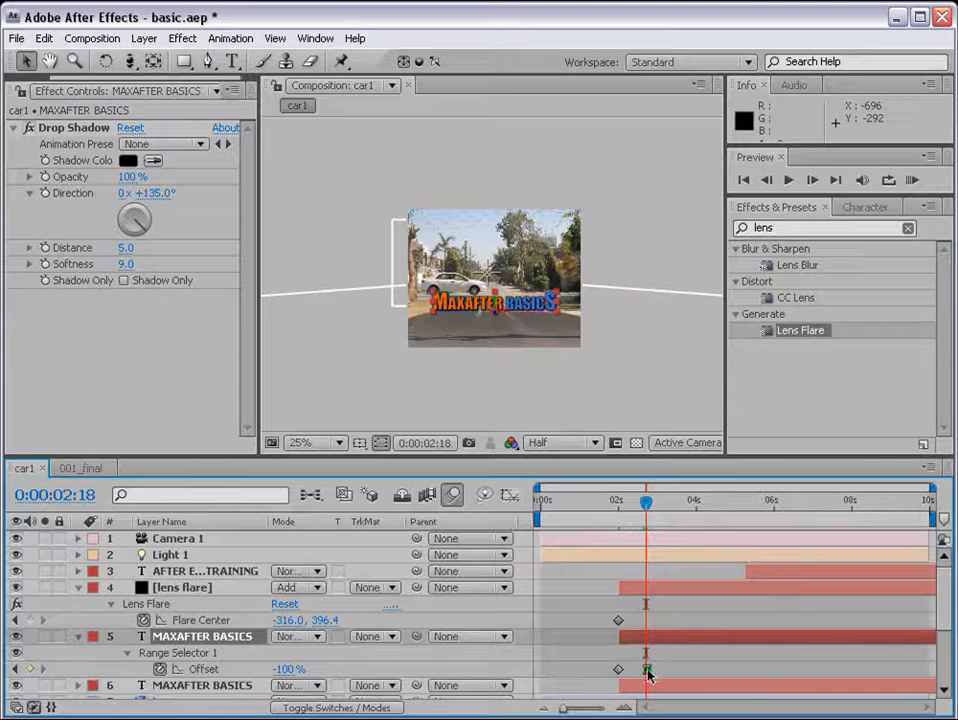
{"action": "left_click", "coordinate": [316, 442]}
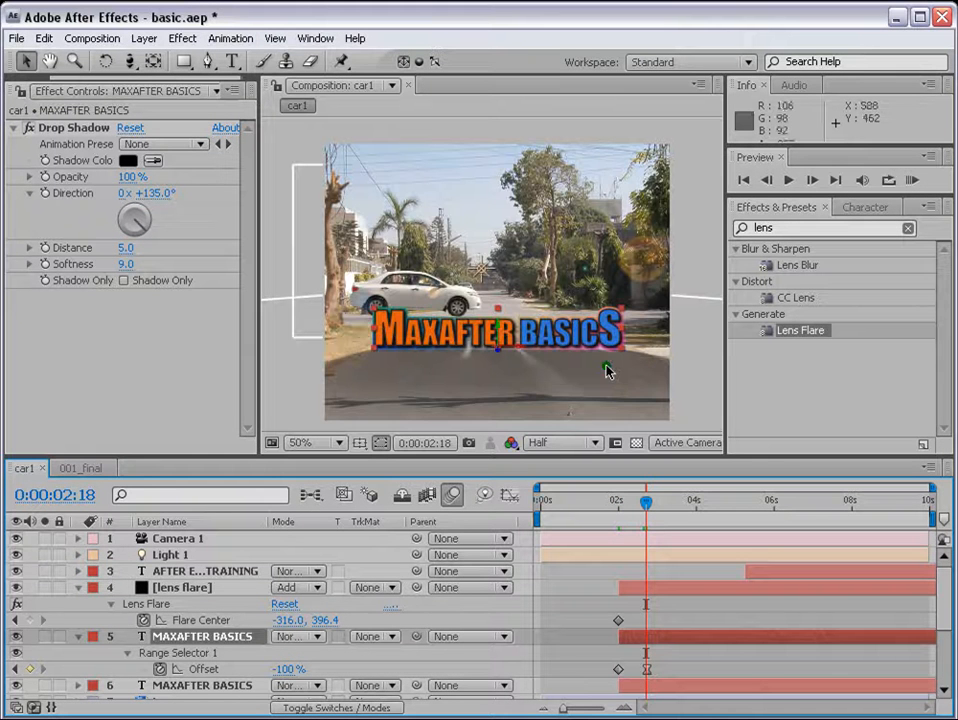
{"action": "left_click", "coordinate": [302, 442]}
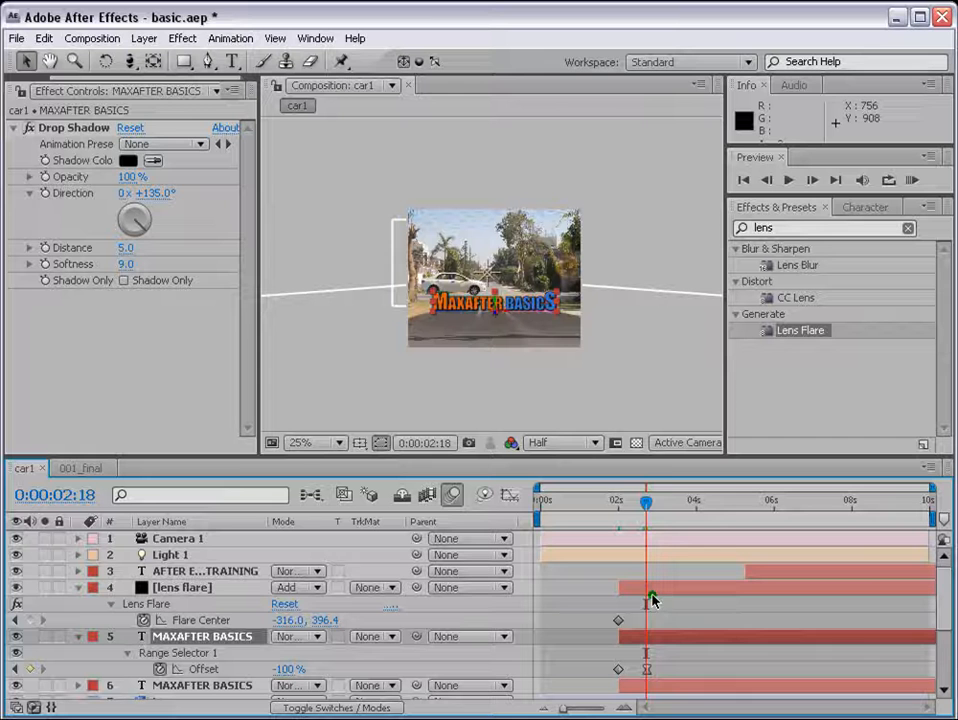
{"action": "left_click", "coordinate": [182, 588]}
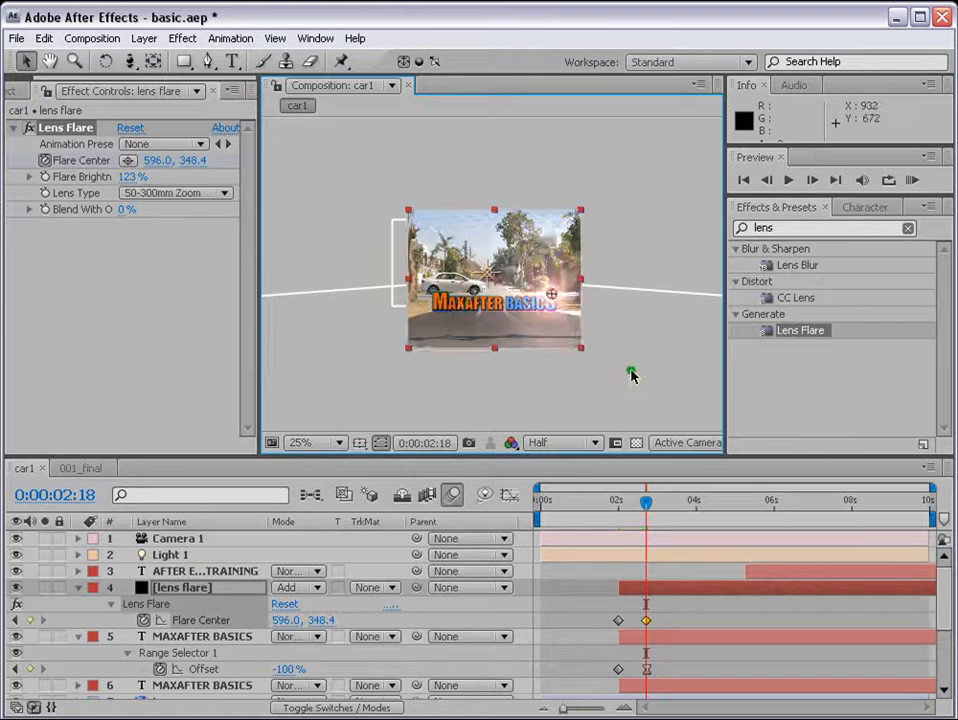
Move the Flare Center to the right and keyframe Flare Brightness from 152% down to 0%
{"action": "left_click", "coordinate": [330, 442]}
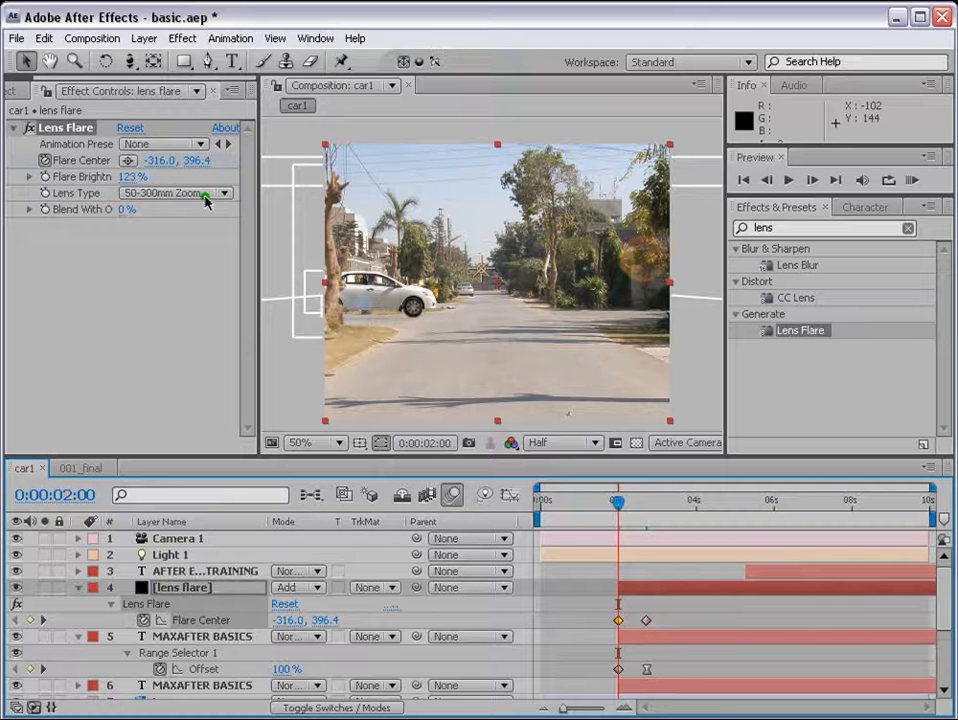
{"action": "left_click_drag", "start_coordinate": [132, 176], "coordinate": [158, 176]}
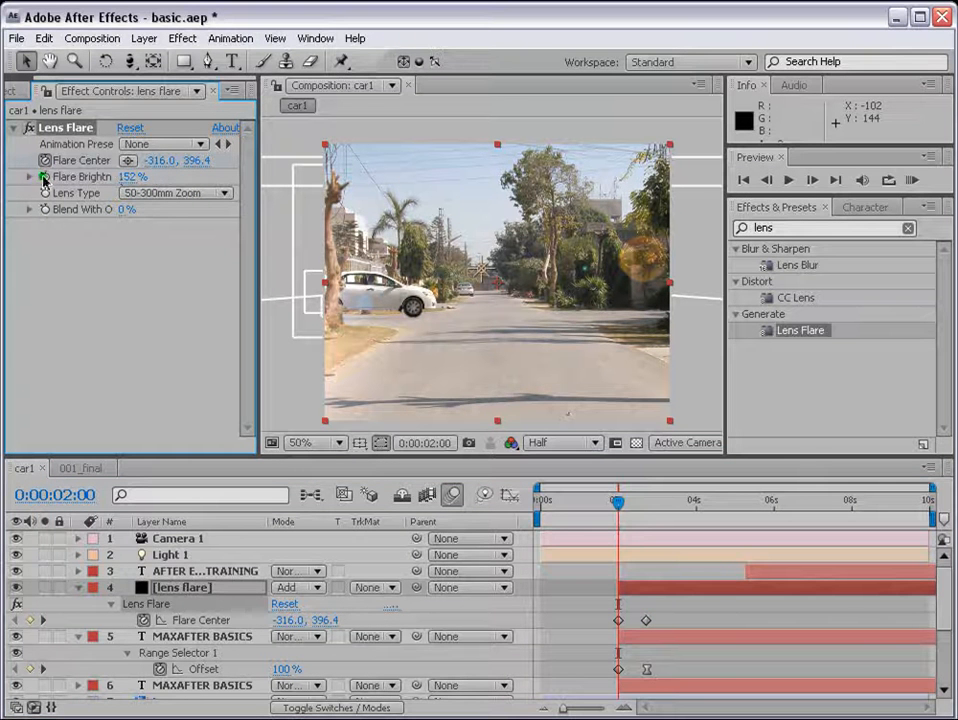
{"action": "left_click", "coordinate": [78, 588]}
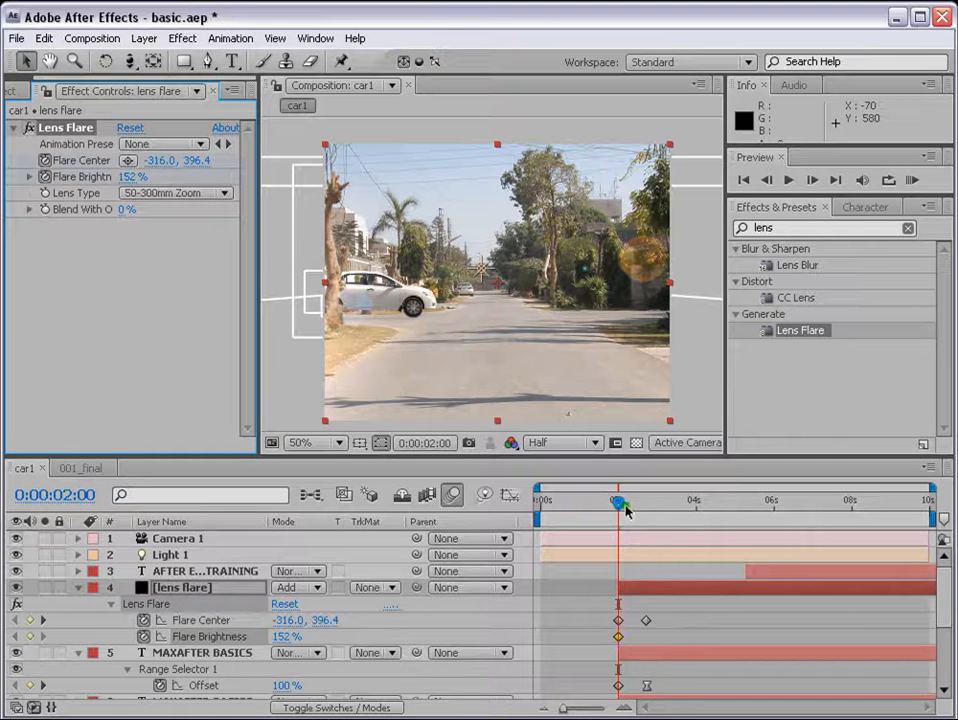
{"action": "left_click_drag", "start_coordinate": [618, 504], "coordinate": [644, 504]}
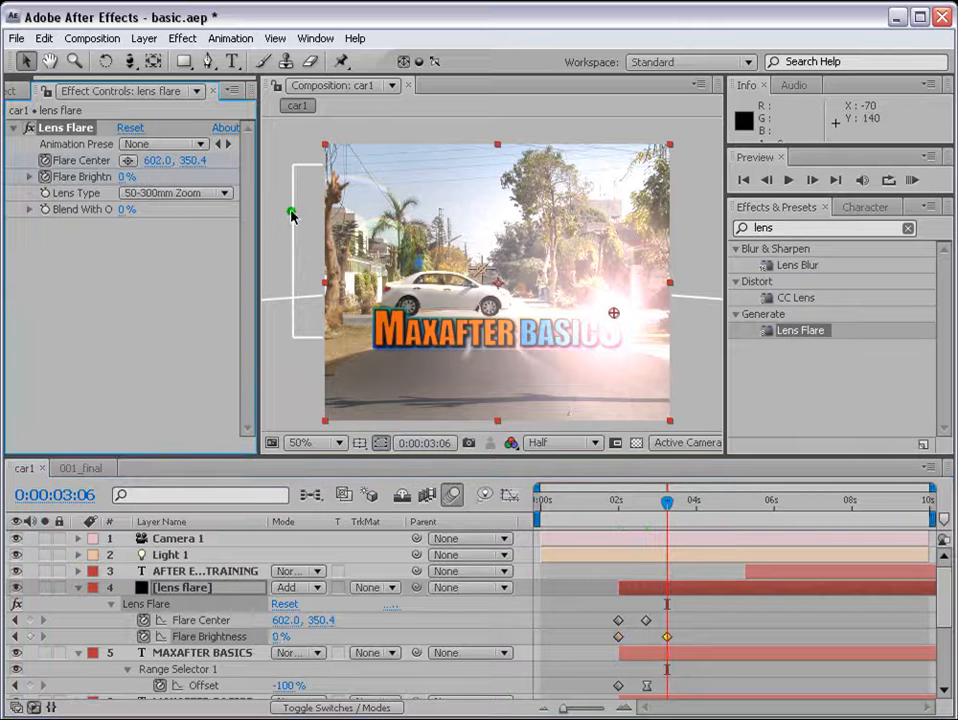
{"action": "left_click_drag", "start_coordinate": [666, 500], "coordinate": [620, 500]}
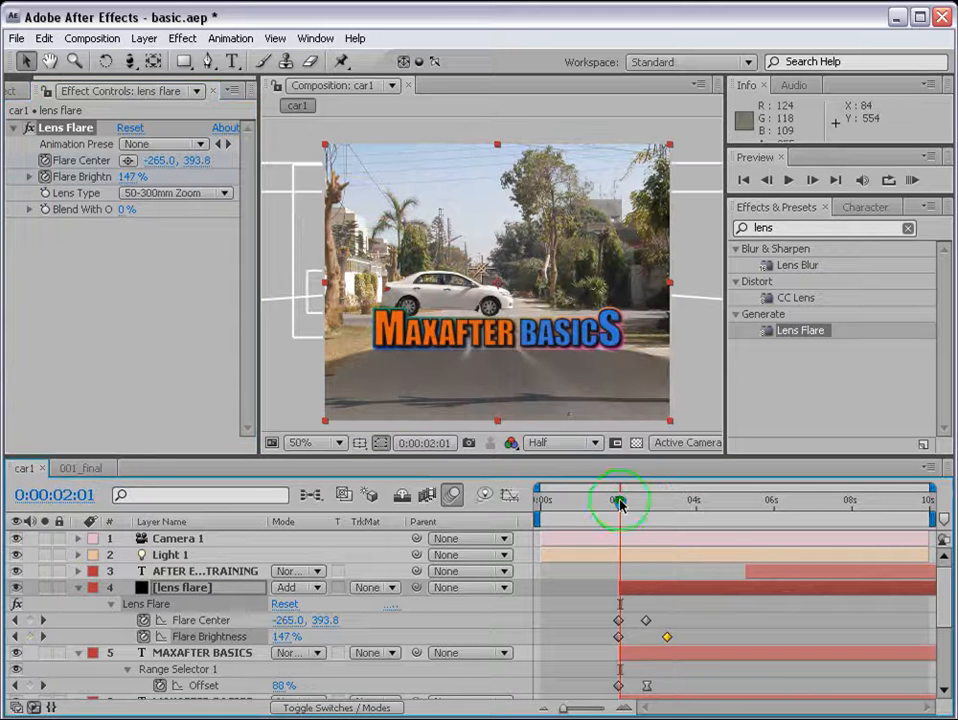
Scrub through the flare sweep and nudge the brightness fade keyframe timing
{"action": "left_click_drag", "start_coordinate": [620, 504], "coordinate": [630, 504]}
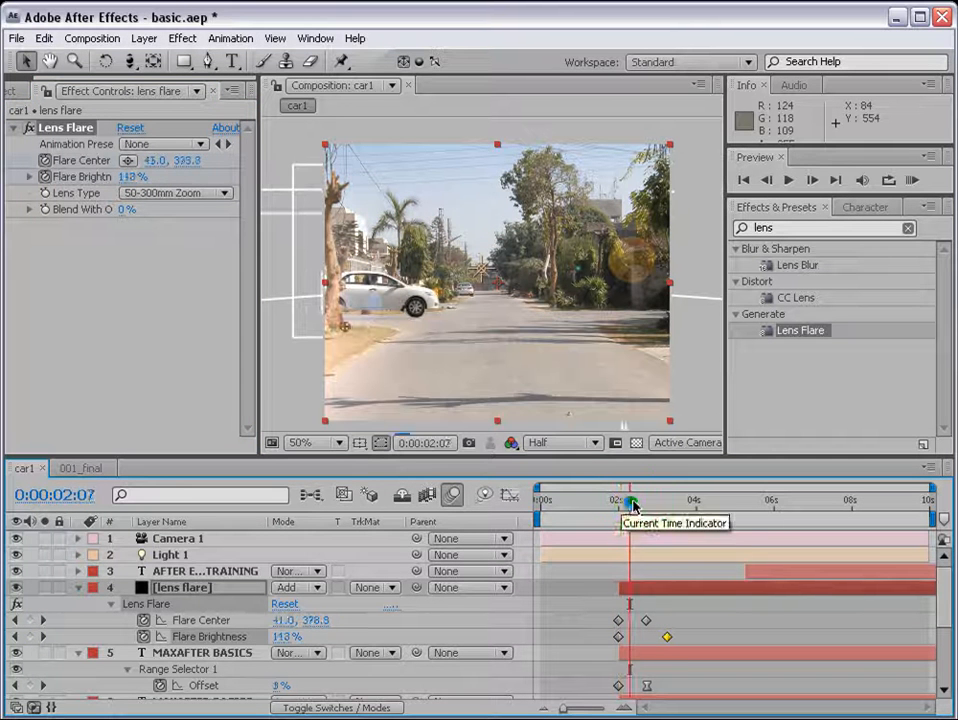
{"action": "left_click_drag", "start_coordinate": [630, 500], "coordinate": [640, 500]}
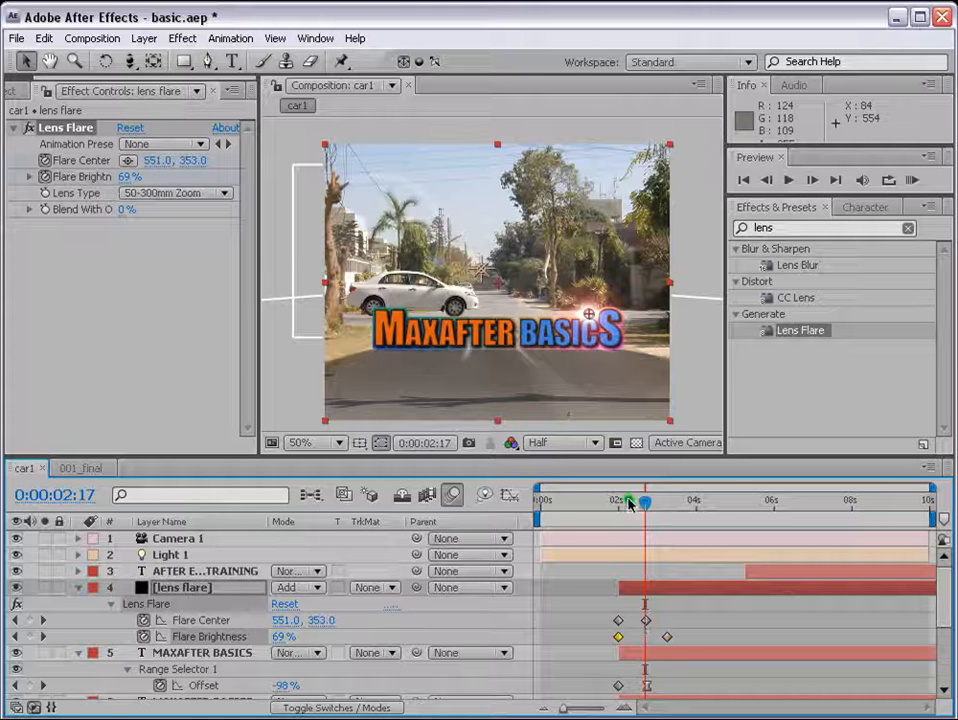
{"action": "left_click_drag", "start_coordinate": [644, 504], "coordinate": [632, 504]}
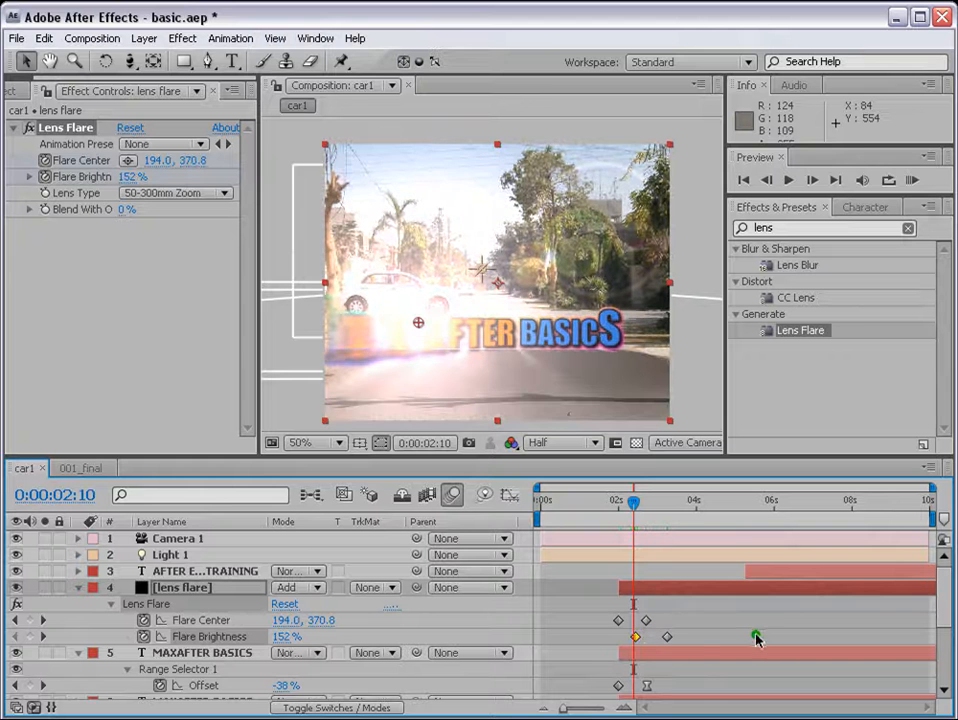
{"action": "left_click", "coordinate": [636, 638]}
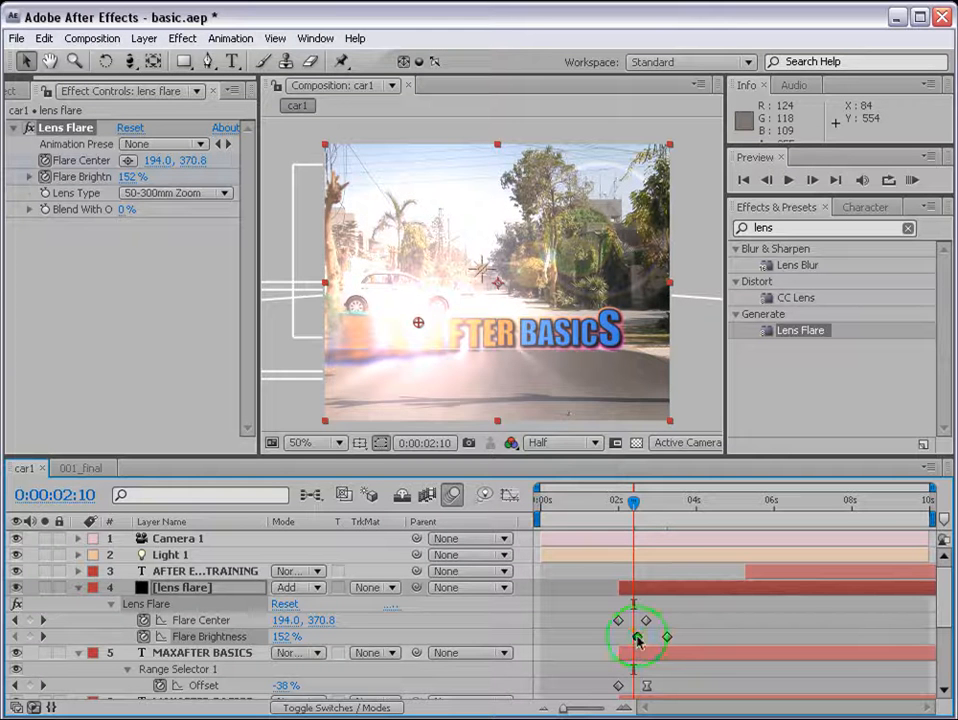
{"action": "left_click_drag", "start_coordinate": [632, 504], "coordinate": [636, 504]}
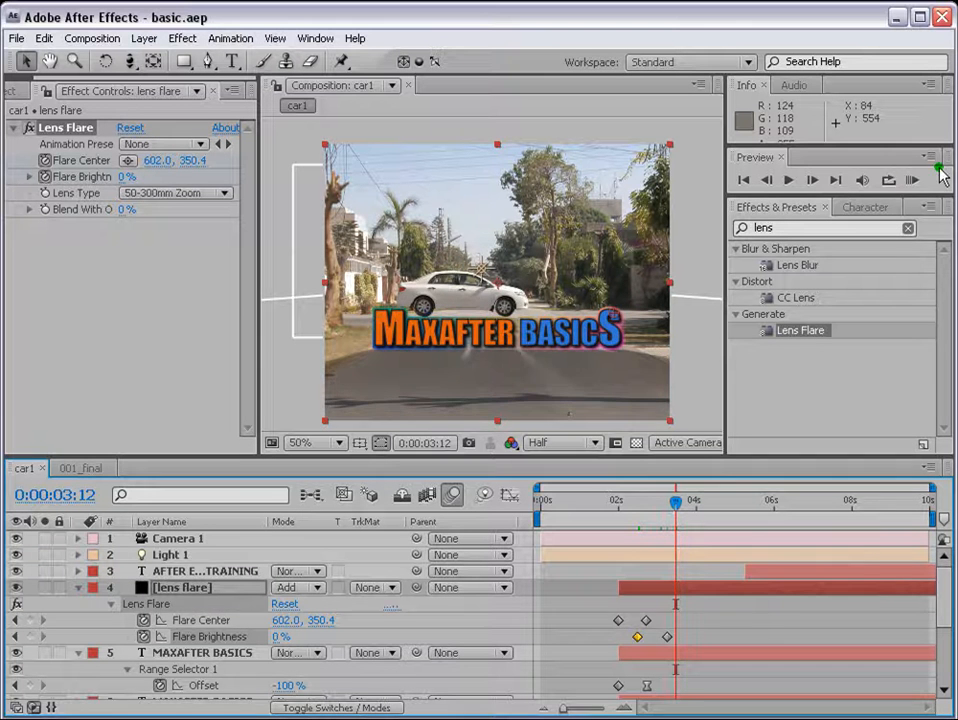
RAM Preview the flare sweeping over the title, then stop playback
{"action": "left_click", "coordinate": [912, 180]}
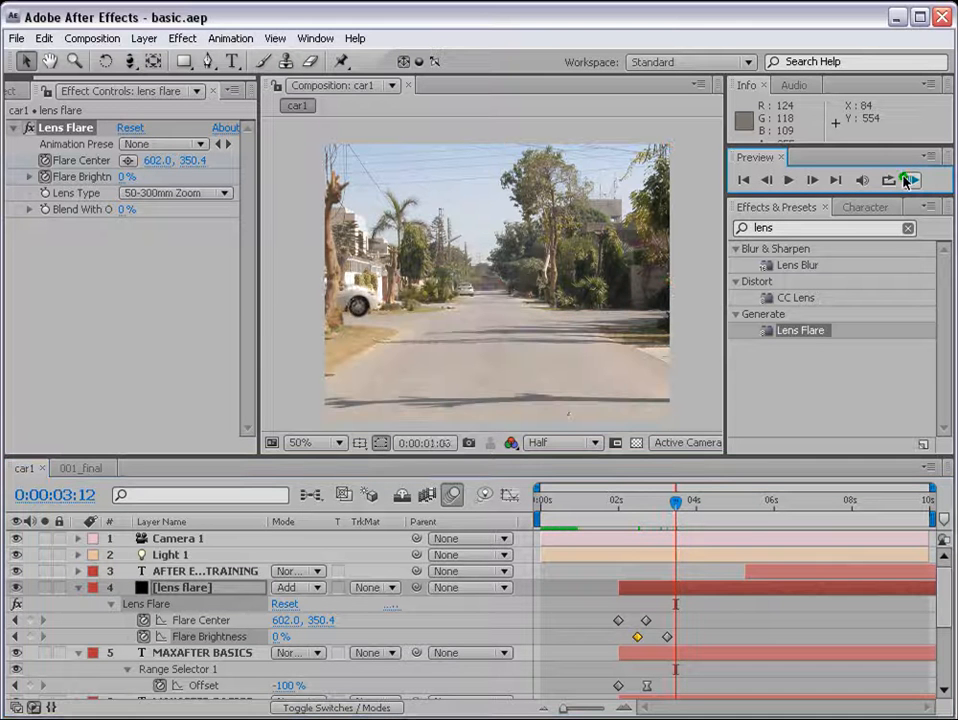
{"action": "left_click", "coordinate": [908, 180]}
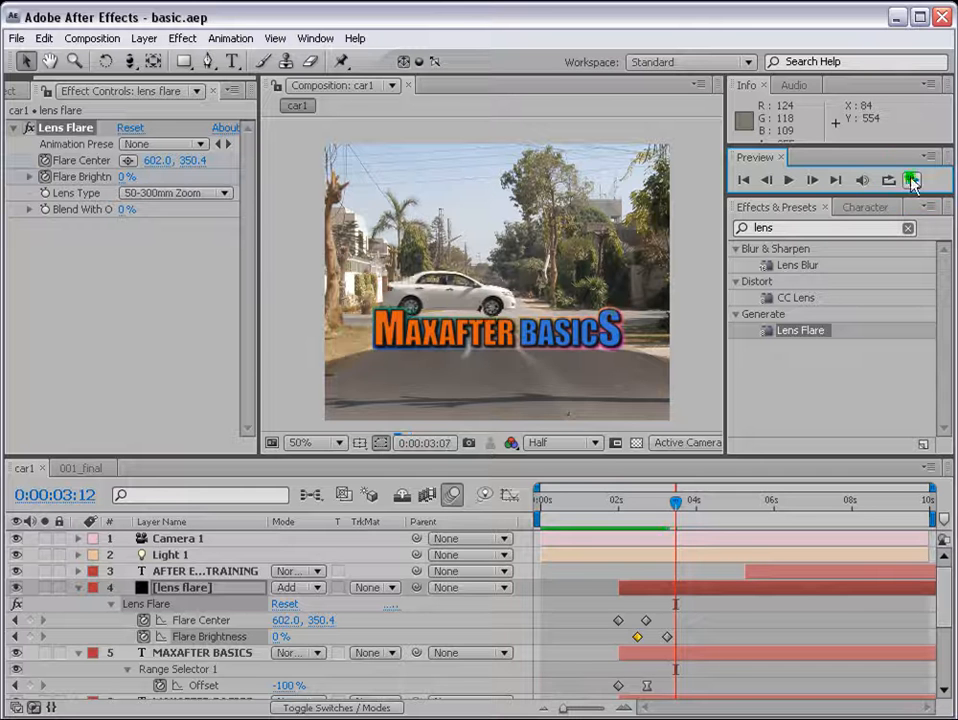
{"action": "left_click", "coordinate": [912, 180]}
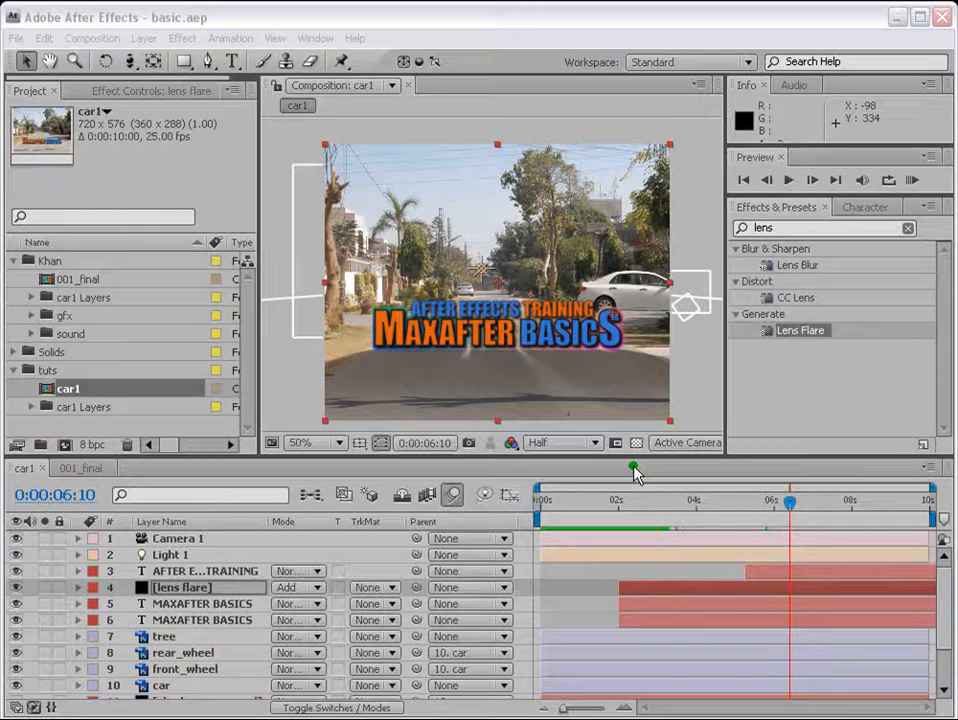
{"action": "left_click", "coordinate": [80, 468]}
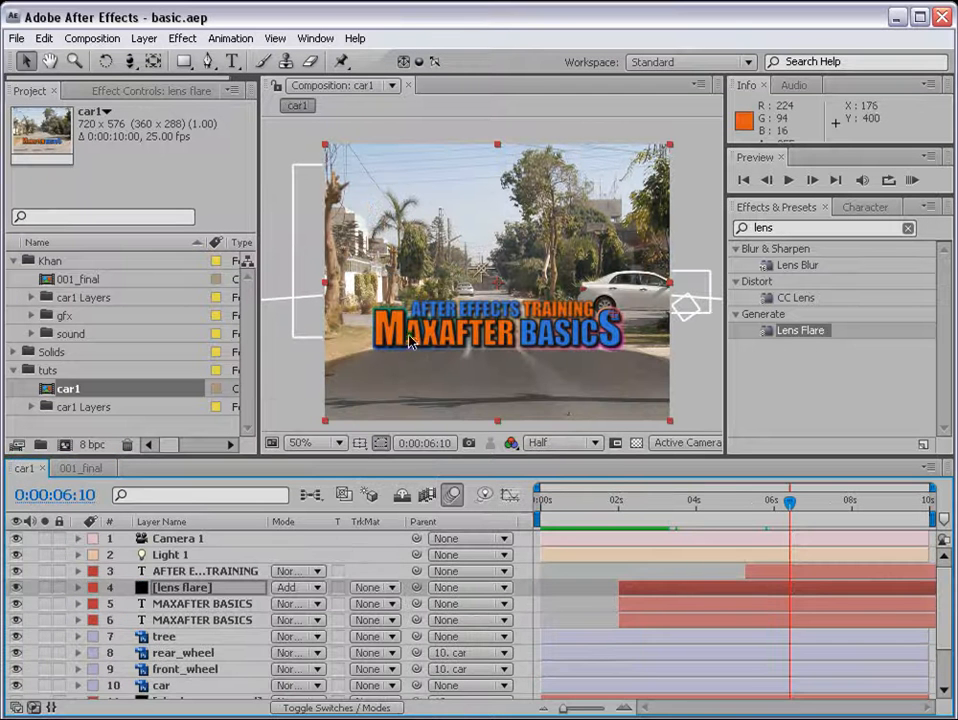
{"action": "left_click", "coordinate": [30, 316]}
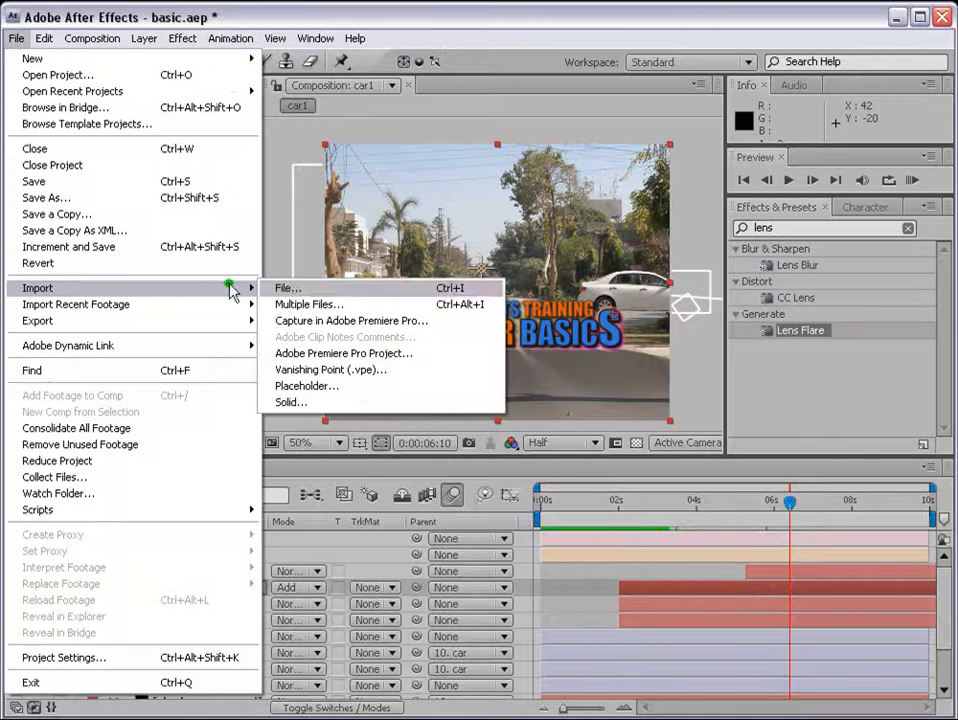
Import lensflare1.png from the textures folder and move it into the gfx folder
{"action": "left_click", "coordinate": [288, 288]}
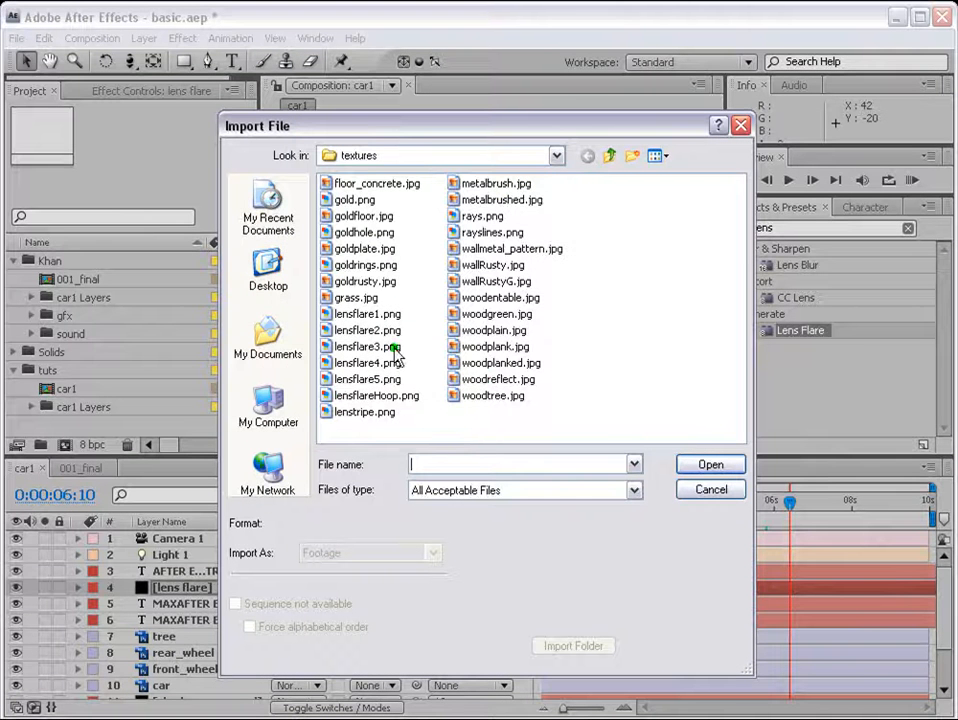
{"action": "left_click", "coordinate": [710, 464]}
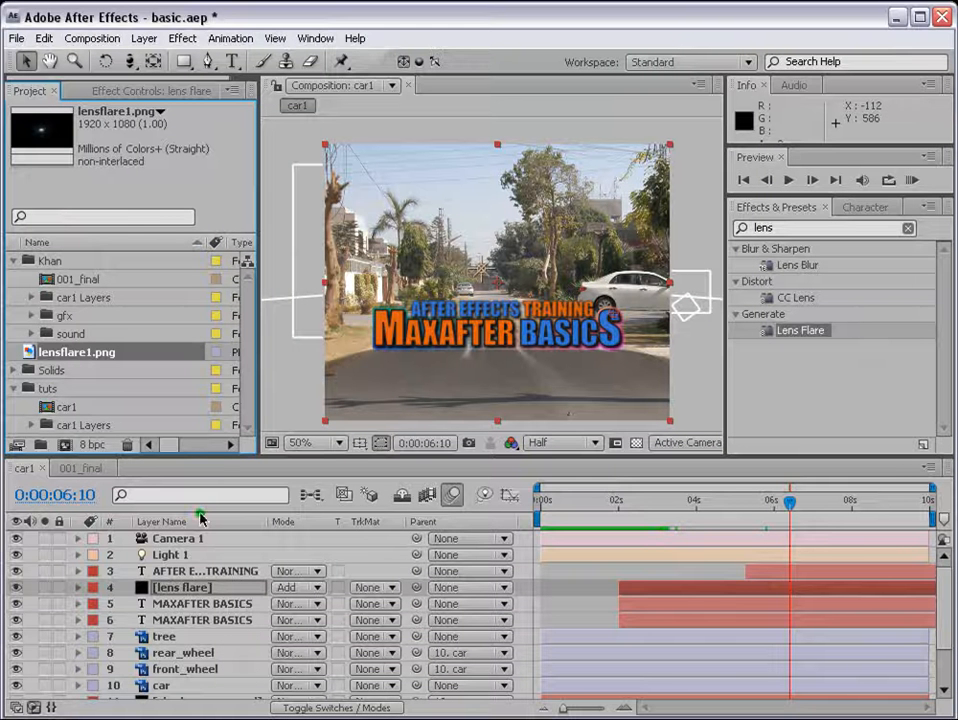
{"action": "left_click", "coordinate": [30, 316]}
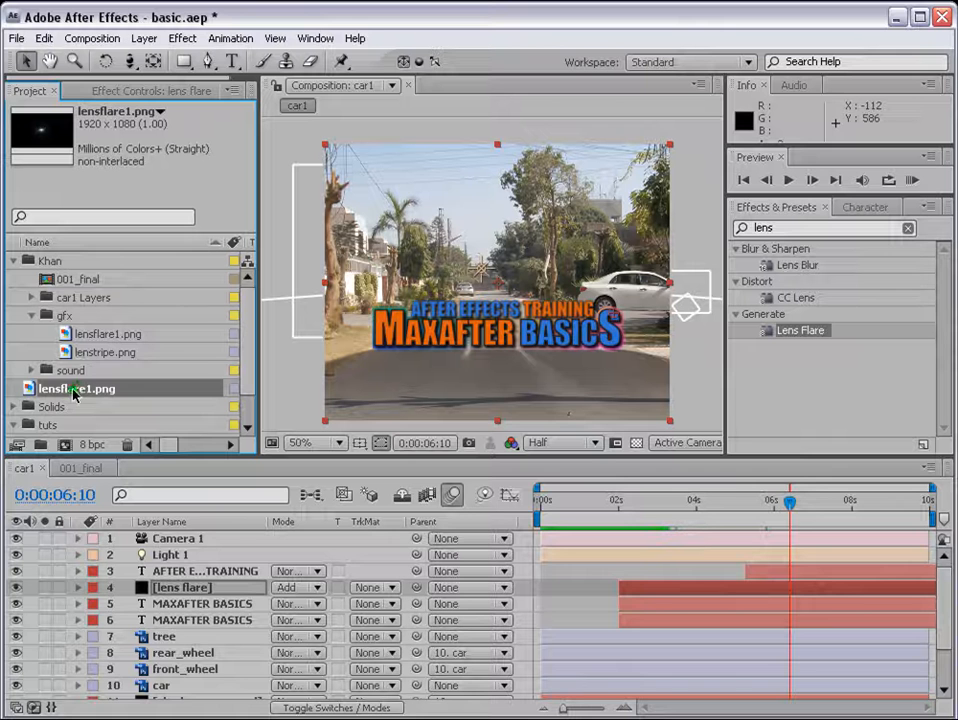
{"action": "left_click", "coordinate": [16, 406]}
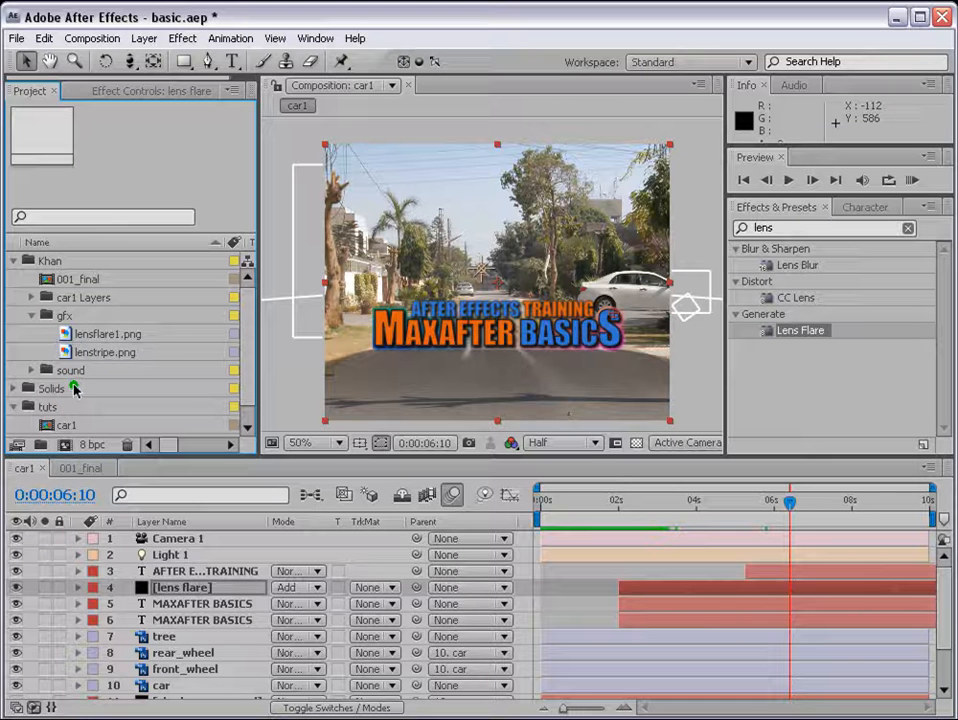
{"action": "left_click", "coordinate": [108, 332]}
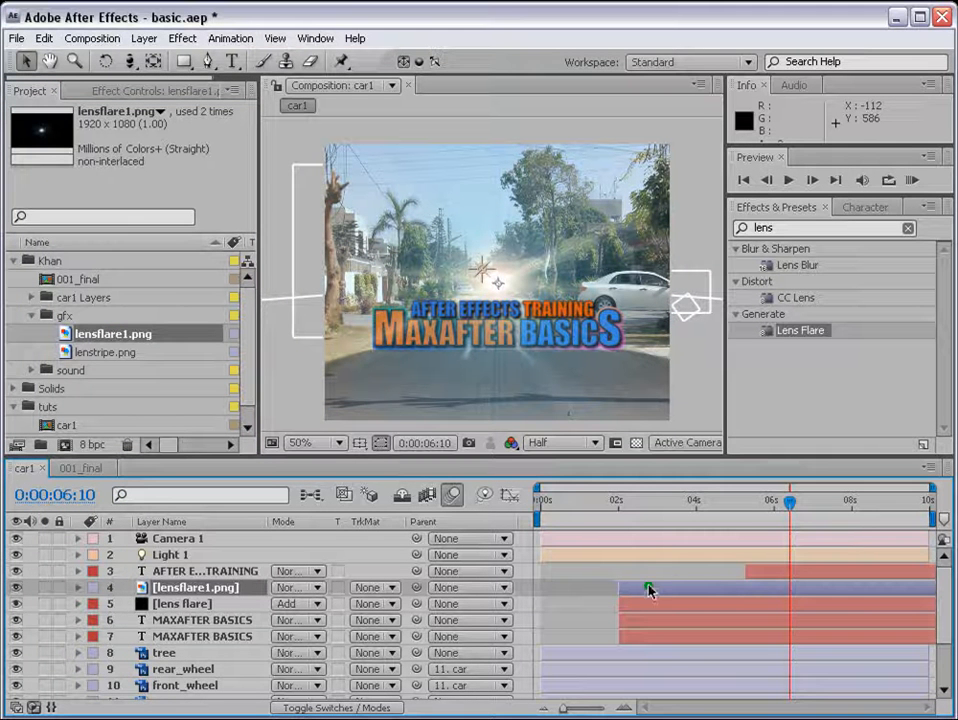
{"action": "mouse_move", "coordinate": [516, 284]}
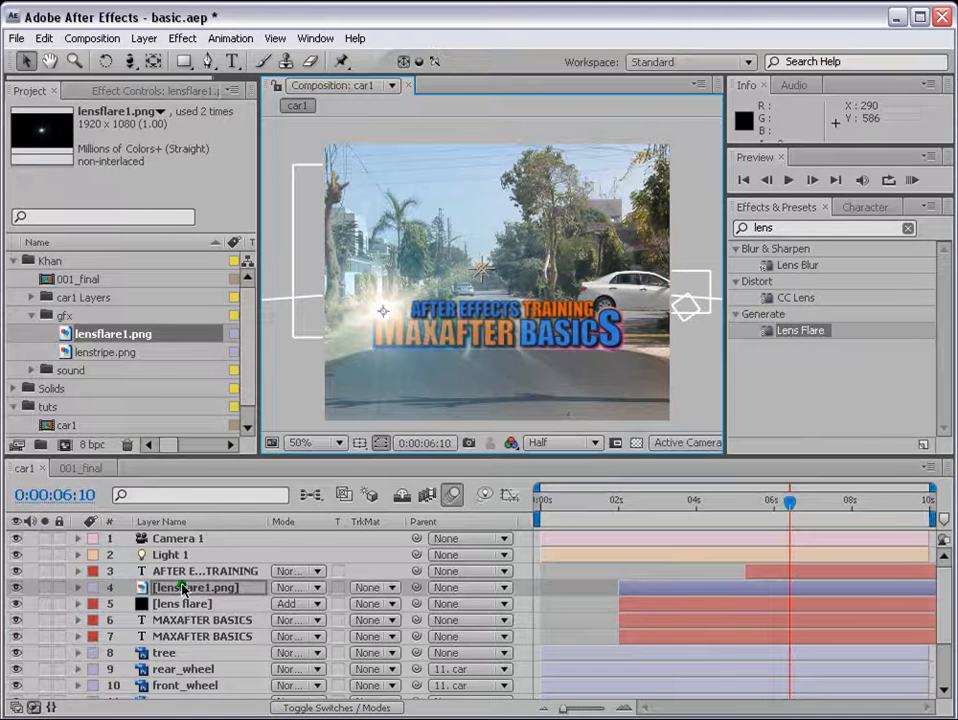
Scale the lensflare1.png layer to 37% and set its blending mode to Add
{"action": "left_click", "coordinate": [78, 588]}
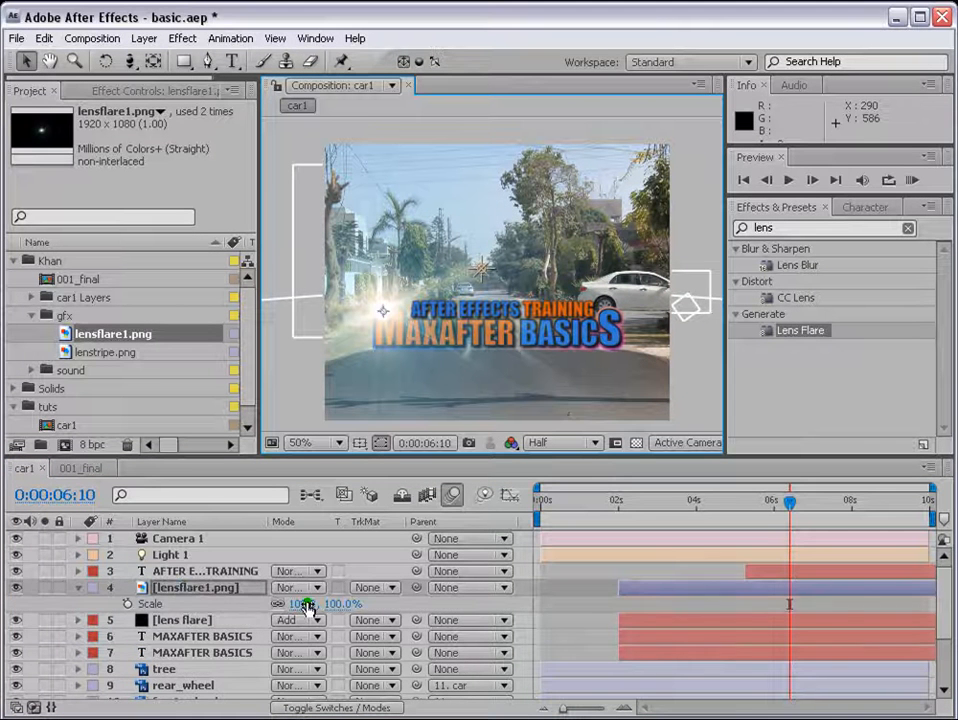
{"action": "left_click_drag", "start_coordinate": [330, 604], "coordinate": [296, 604]}
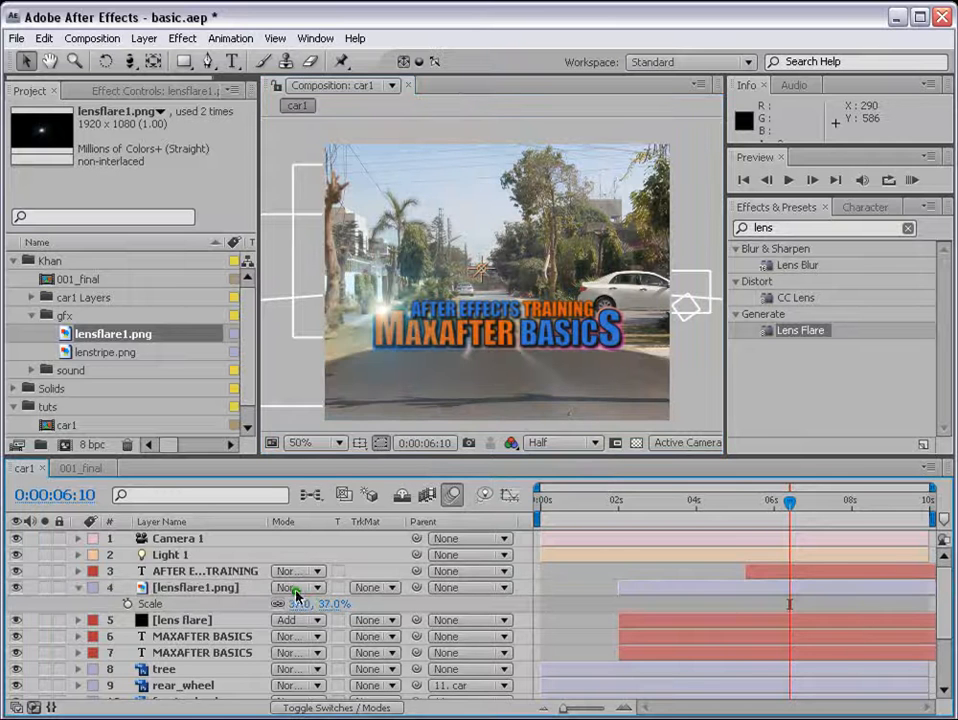
{"action": "left_click", "coordinate": [298, 588]}
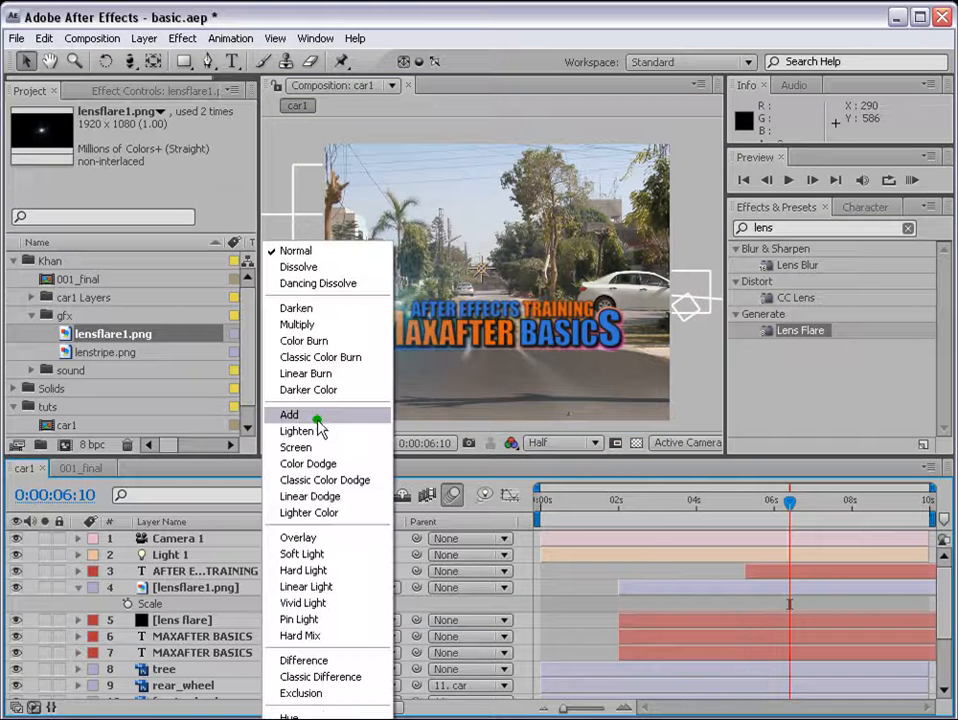
{"action": "left_click", "coordinate": [288, 414]}
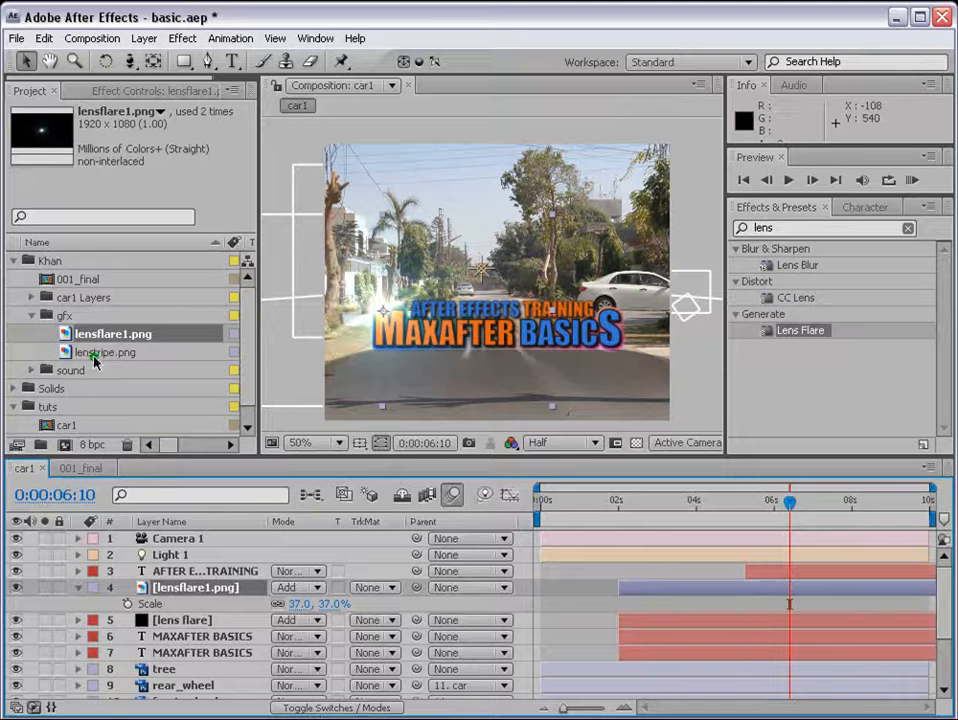
Add lenstripe.png blended with Add, scaled to about 245.9% and parented to lensflare1.png
{"action": "left_click", "coordinate": [104, 352]}
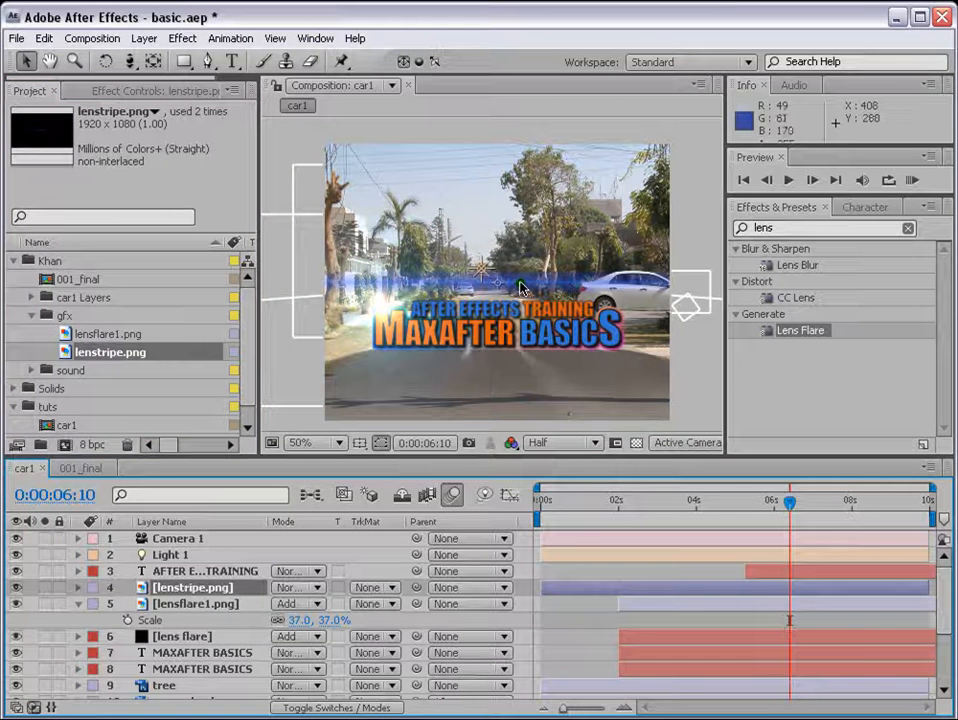
{"action": "left_click", "coordinate": [298, 588]}
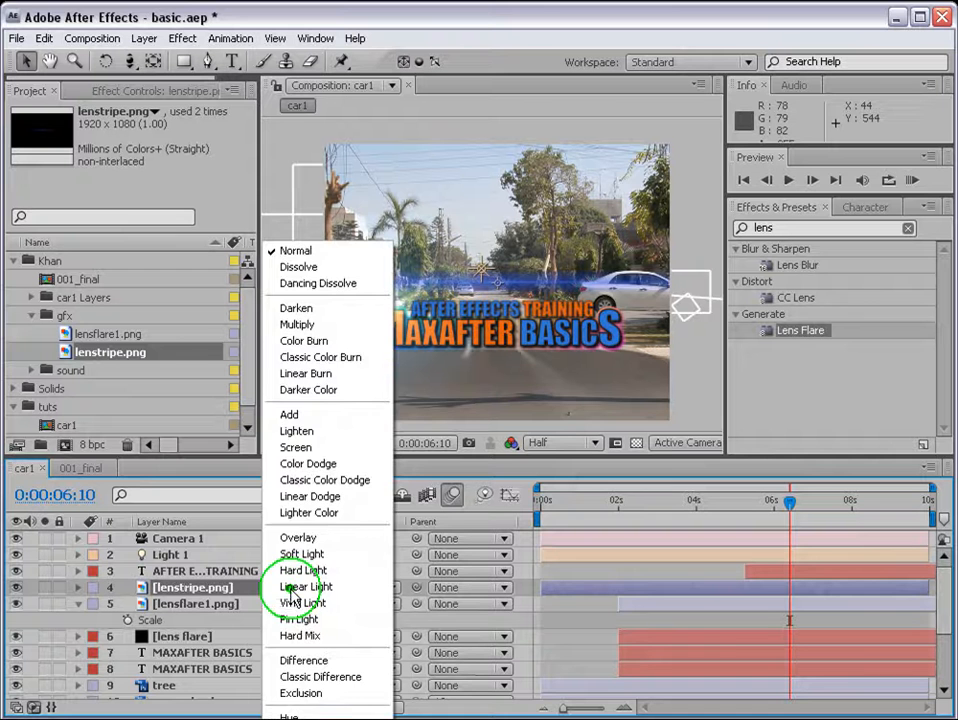
{"action": "left_click", "coordinate": [288, 414]}
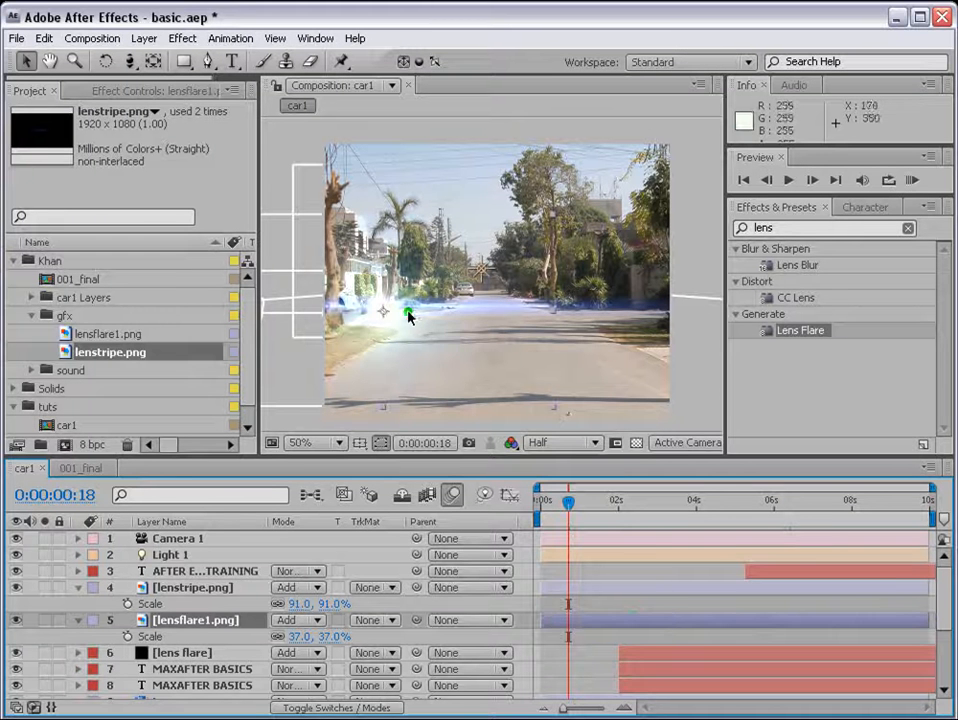
{"action": "left_click", "coordinate": [190, 588]}
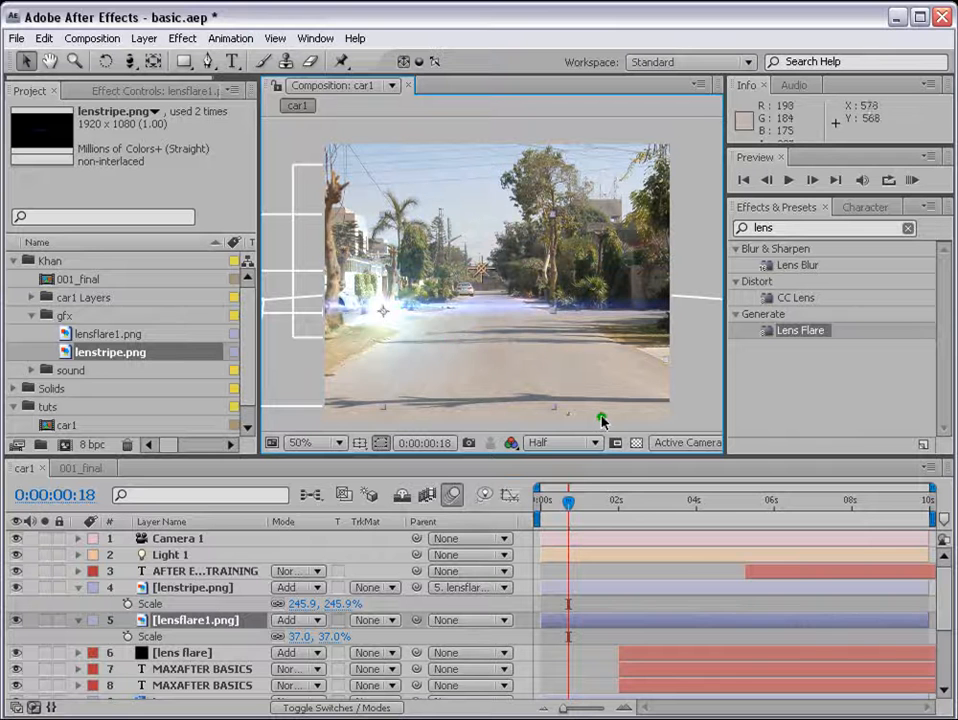
{"action": "mouse_move", "coordinate": [438, 426]}
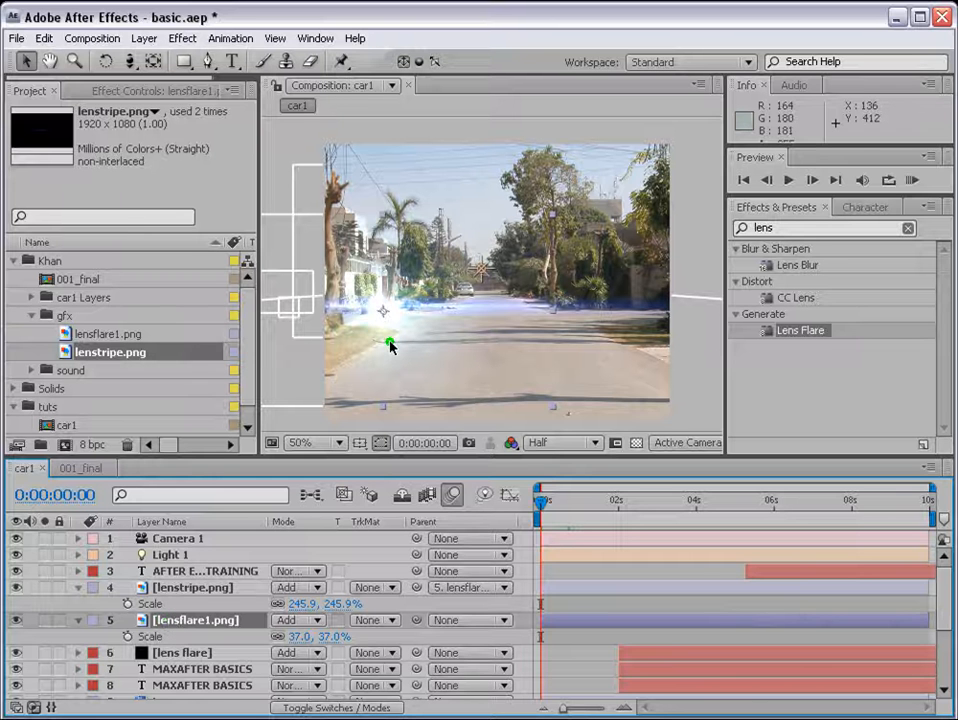
{"action": "mouse_move", "coordinate": [384, 310]}
{"action": "type", "text": "wiggle(1"}
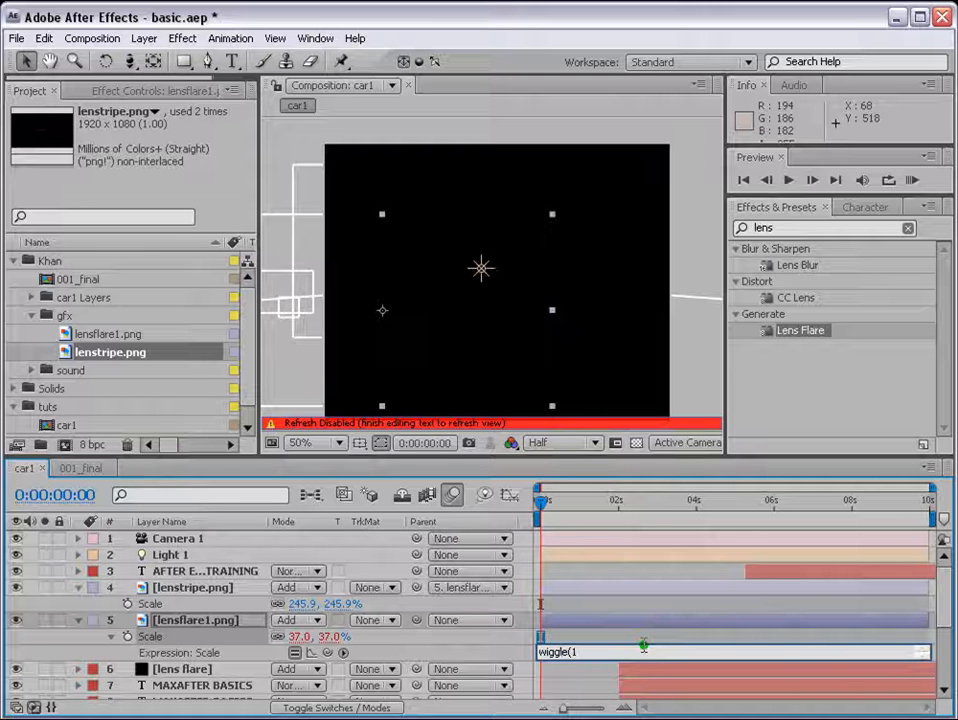
Drive lensflare1's Scale with wiggle(1,5), solo the flare layers and preview the flicker
{"action": "type", "text": "5)"}
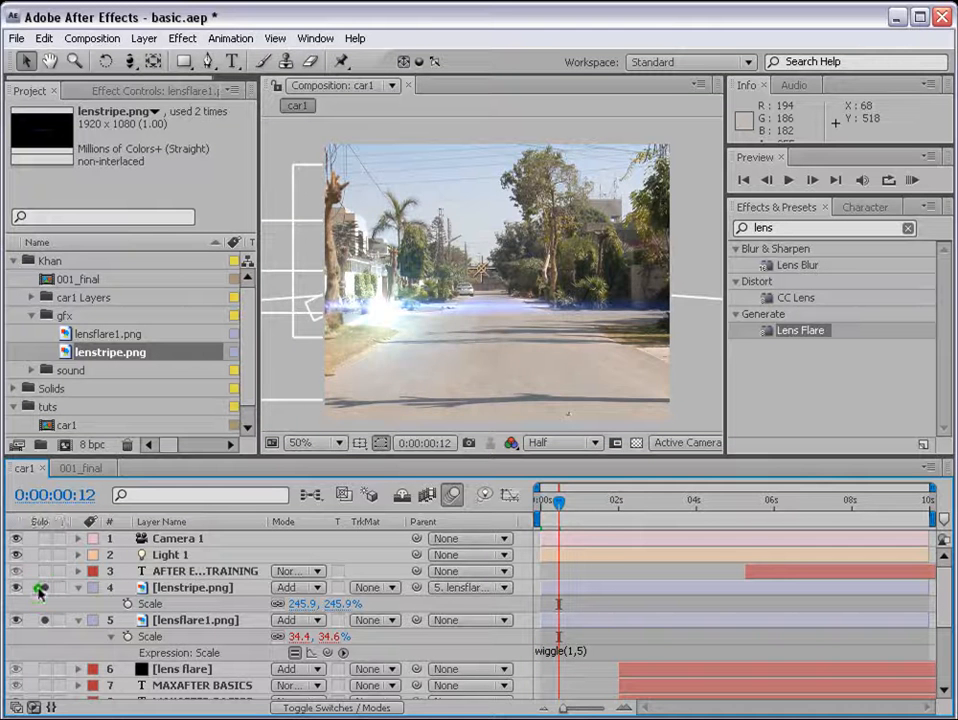
{"action": "left_click", "coordinate": [912, 180]}
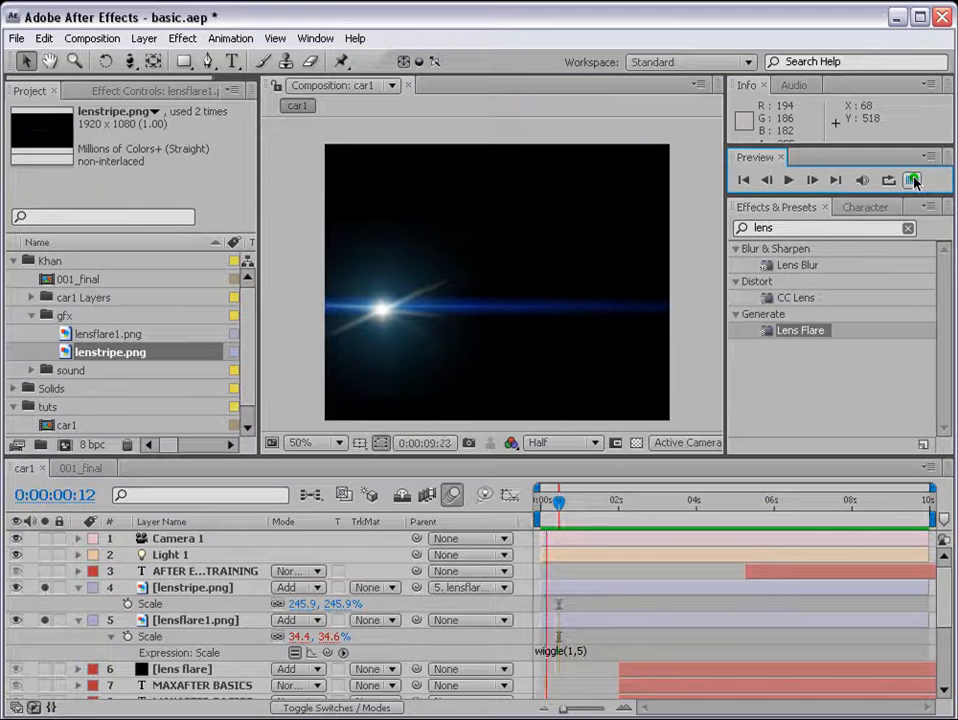
{"action": "left_click", "coordinate": [596, 592]}
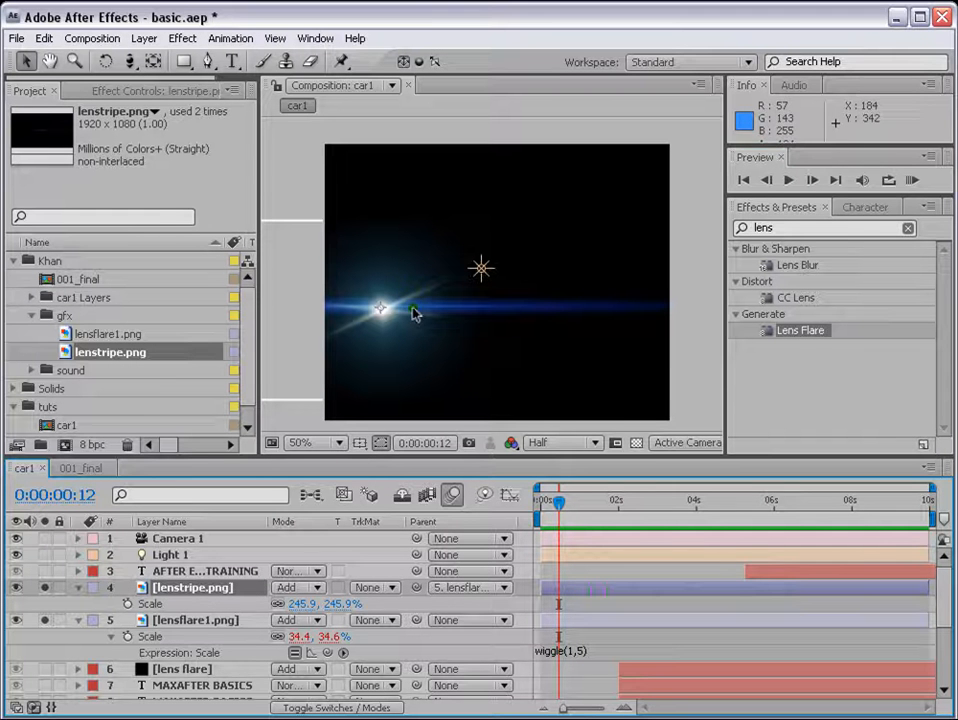
{"action": "mouse_move", "coordinate": [604, 490]}
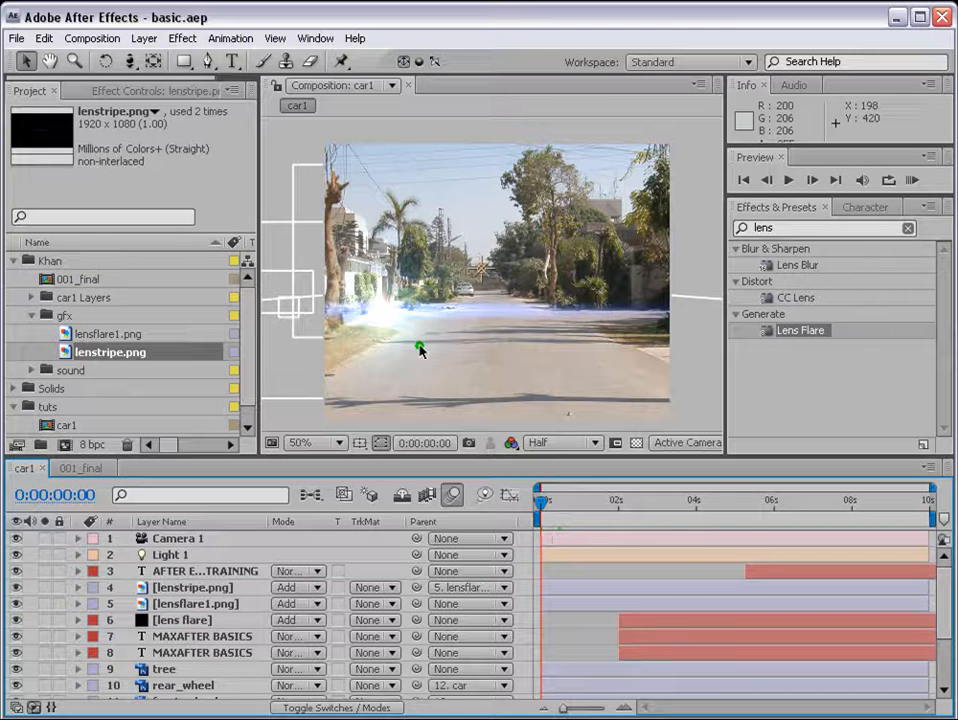
Keyframe lensflare1's Position so the flare starts near the left and exits past the left edge
{"action": "left_click_drag", "start_coordinate": [540, 500], "coordinate": [596, 500]}
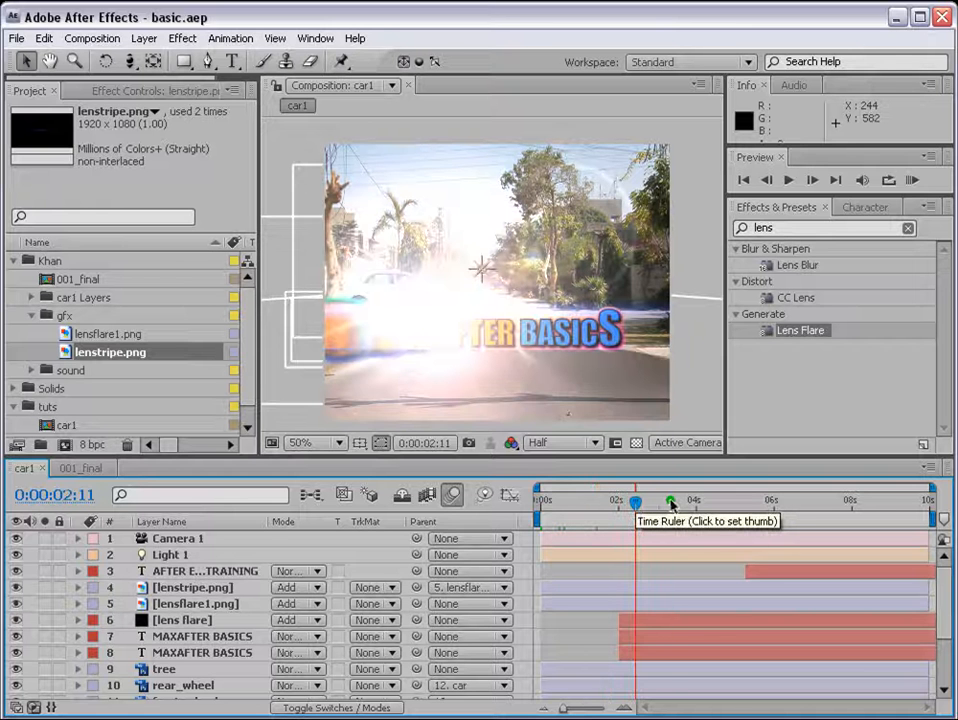
{"action": "left_click_drag", "start_coordinate": [636, 504], "coordinate": [688, 504]}
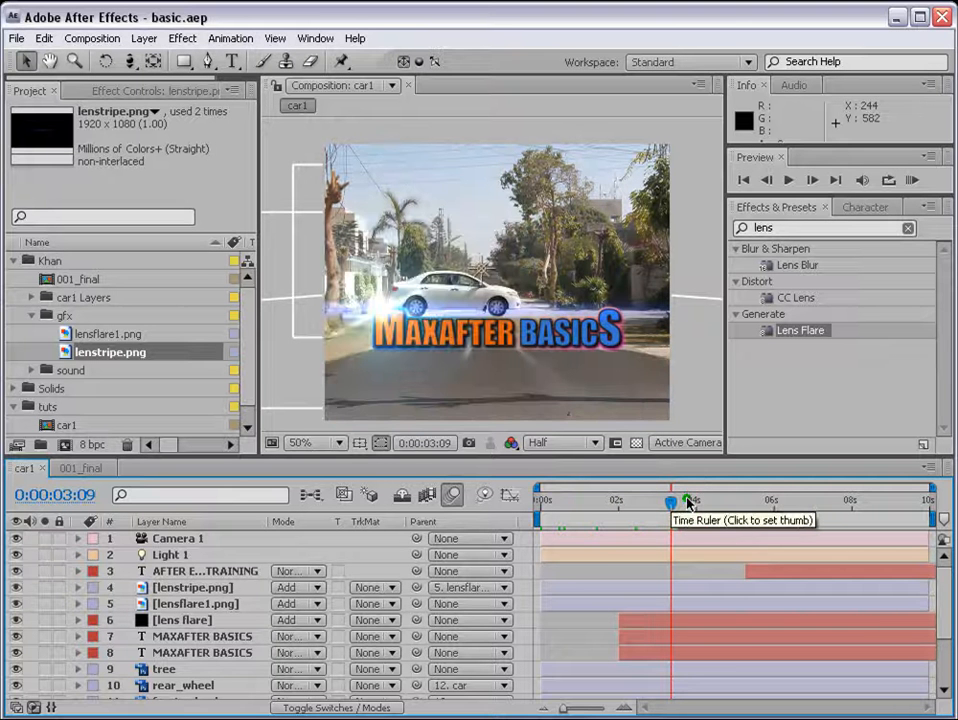
{"action": "left_click", "coordinate": [876, 500]}
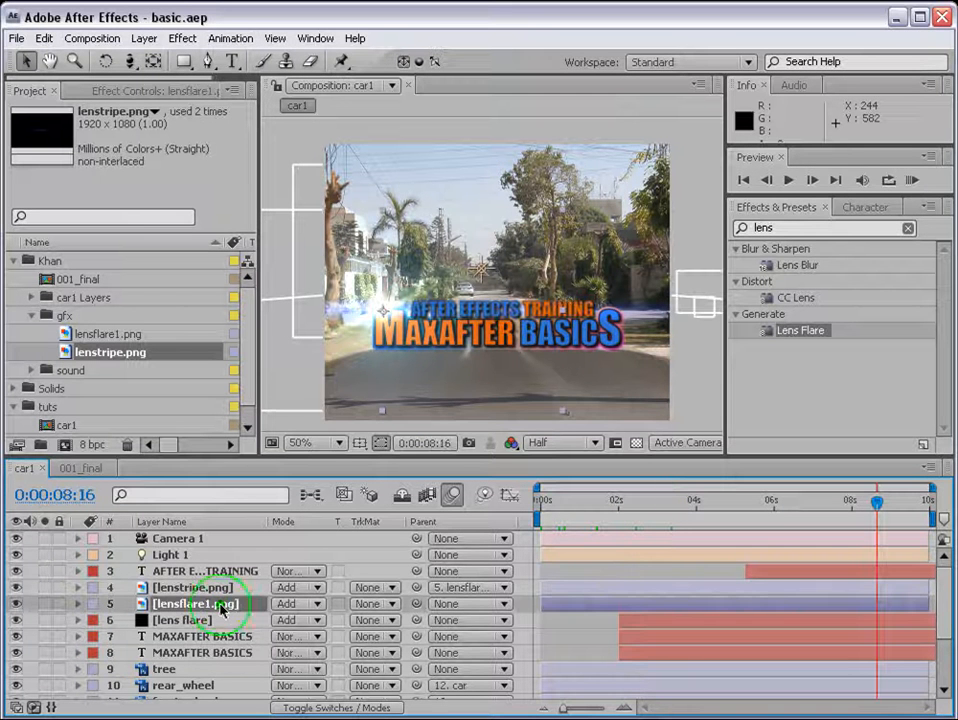
{"action": "left_click", "coordinate": [76, 604]}
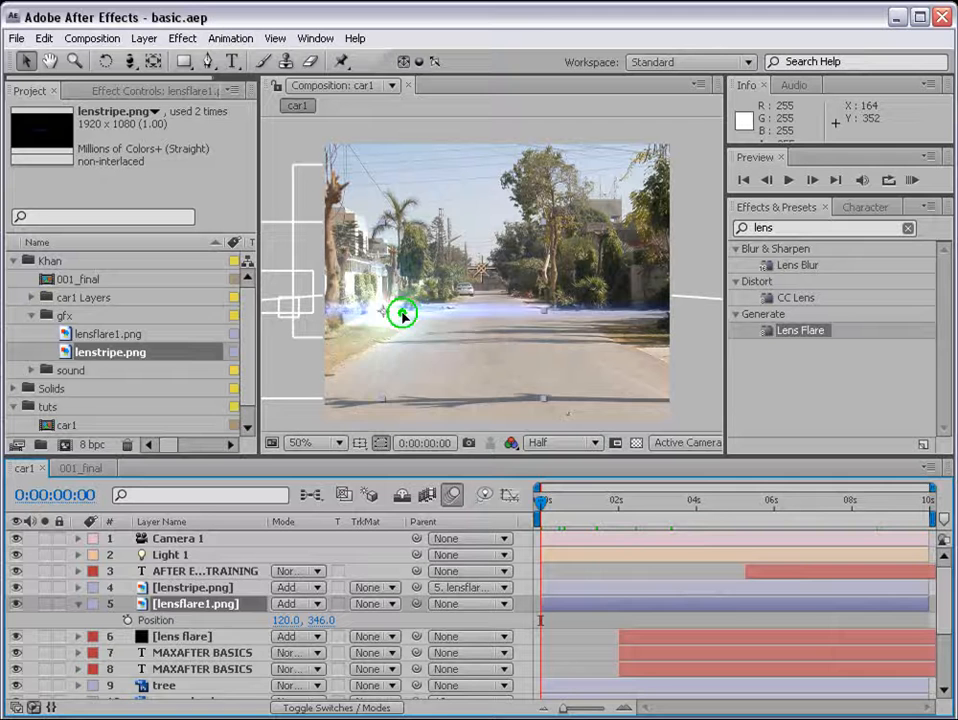
{"action": "left_click_drag", "start_coordinate": [404, 312], "coordinate": [356, 312]}
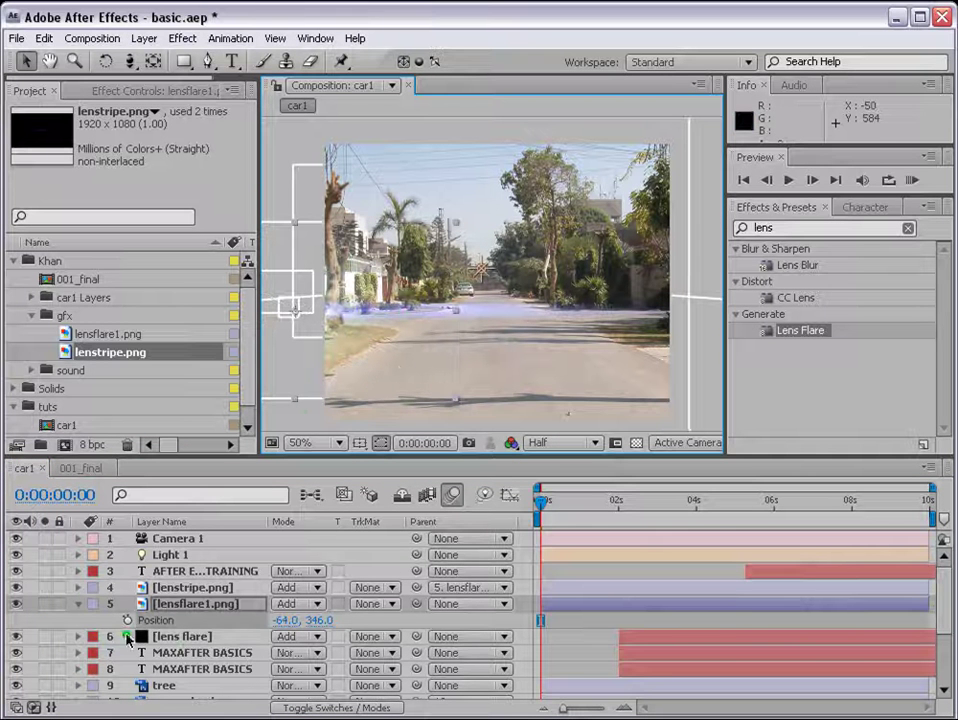
{"action": "left_click_drag", "start_coordinate": [540, 500], "coordinate": [936, 500]}
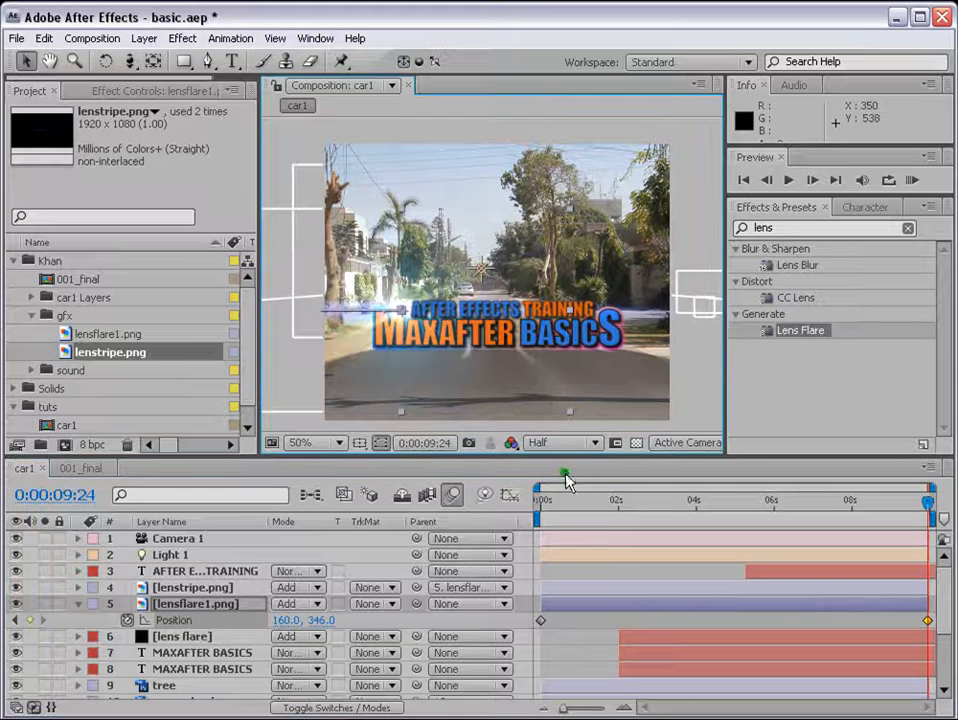
Preview, add a position keyframe at two seconds, check the motion, then show the 001_final composition
{"action": "left_click", "coordinate": [912, 180]}
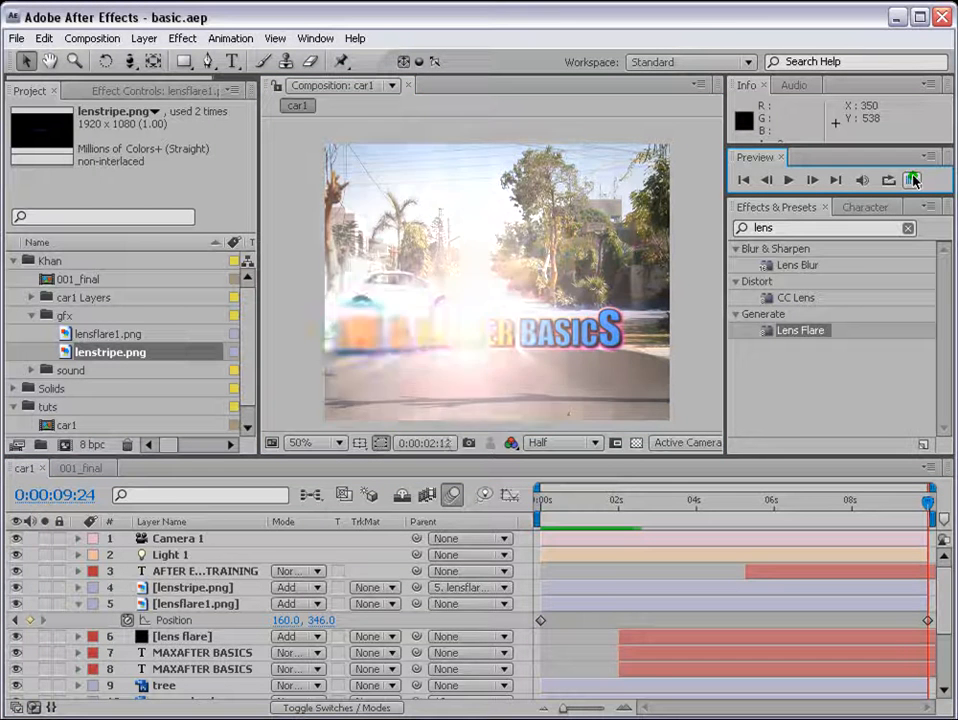
{"action": "left_click", "coordinate": [912, 180]}
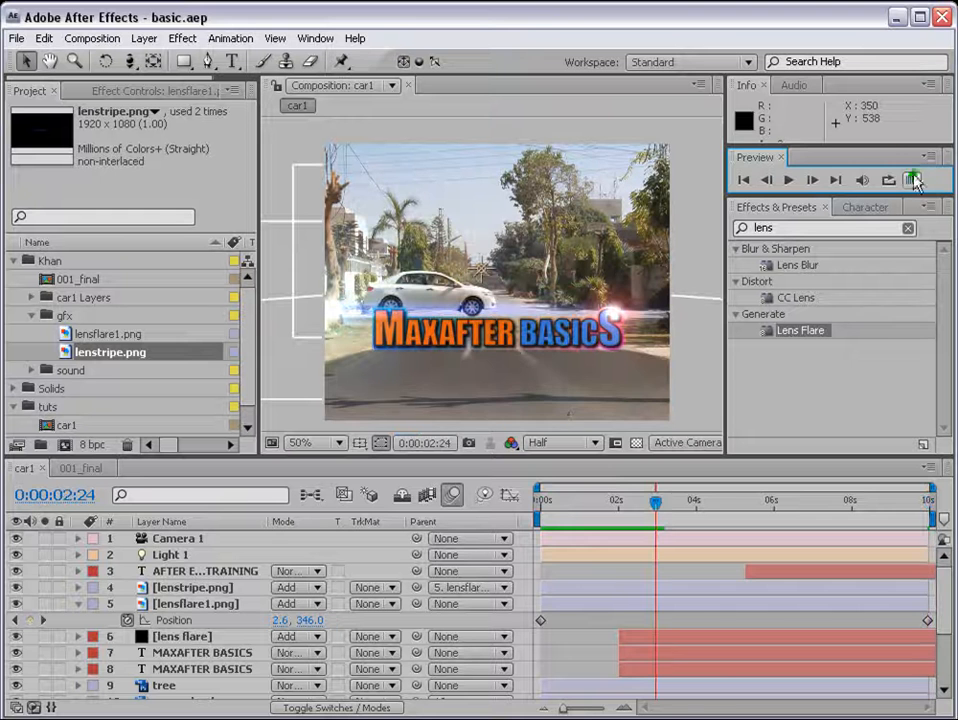
{"action": "left_click", "coordinate": [912, 180]}
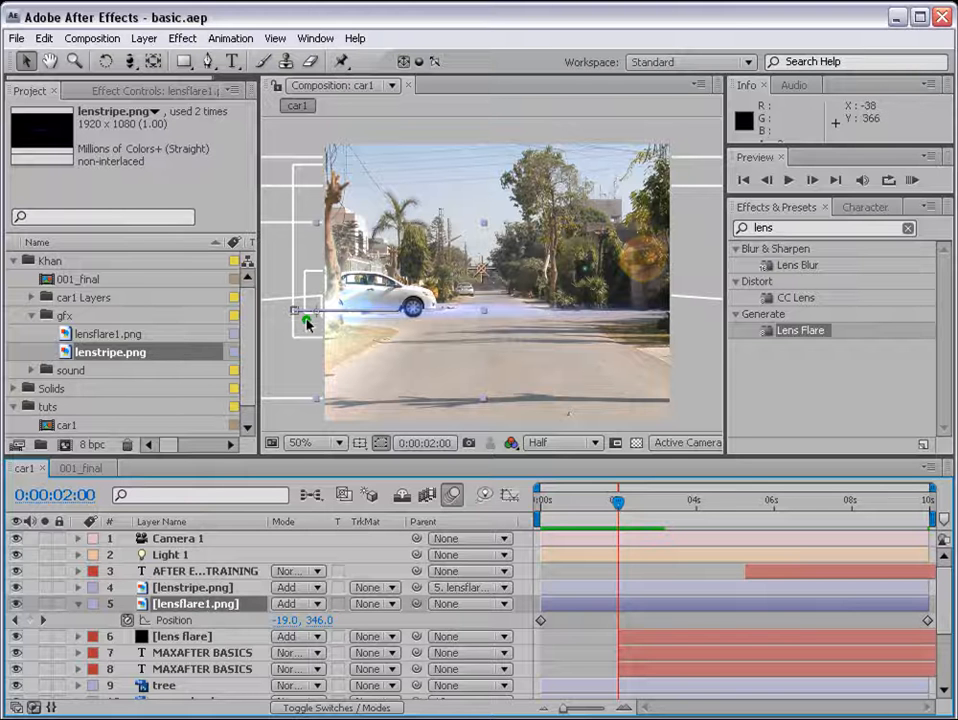
{"action": "left_click_drag", "start_coordinate": [308, 318], "coordinate": [380, 310]}
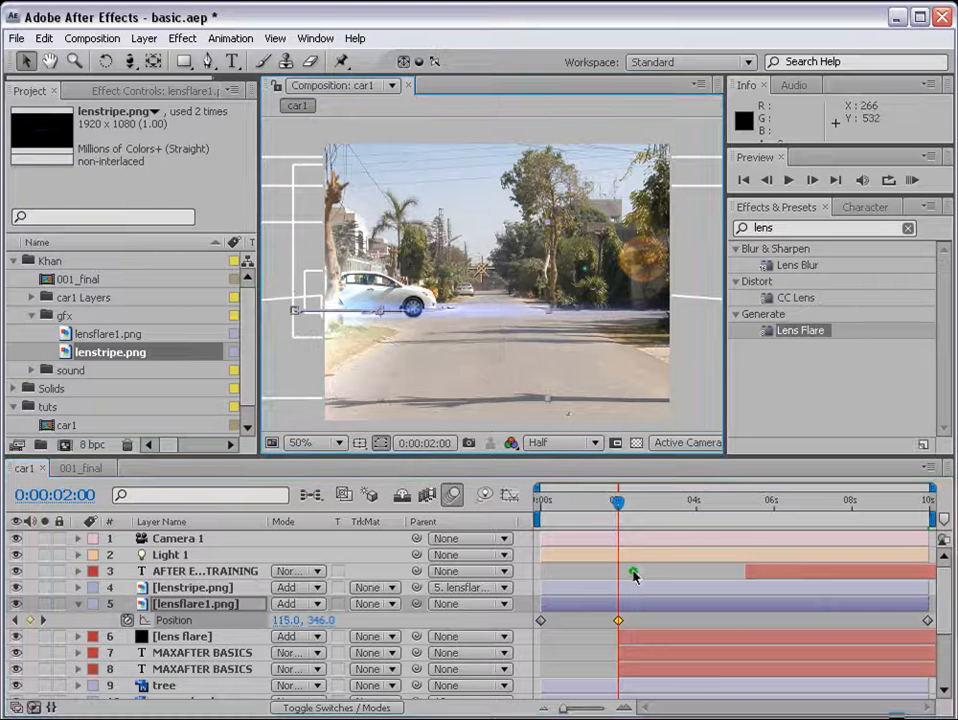
{"action": "left_click", "coordinate": [748, 500]}
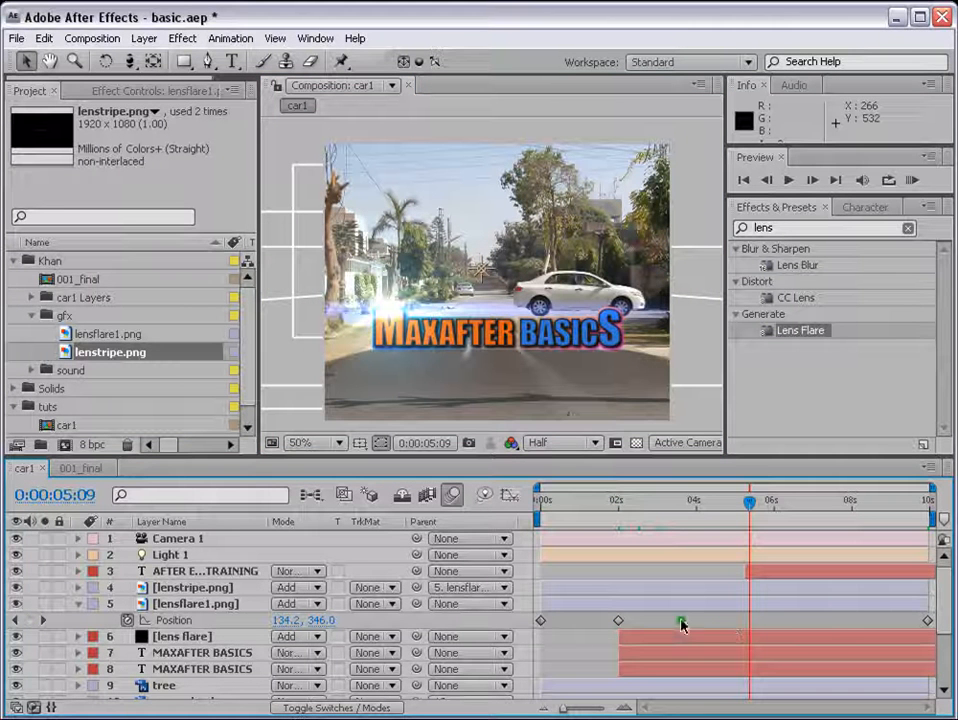
{"action": "left_click_drag", "start_coordinate": [748, 504], "coordinate": [652, 504]}
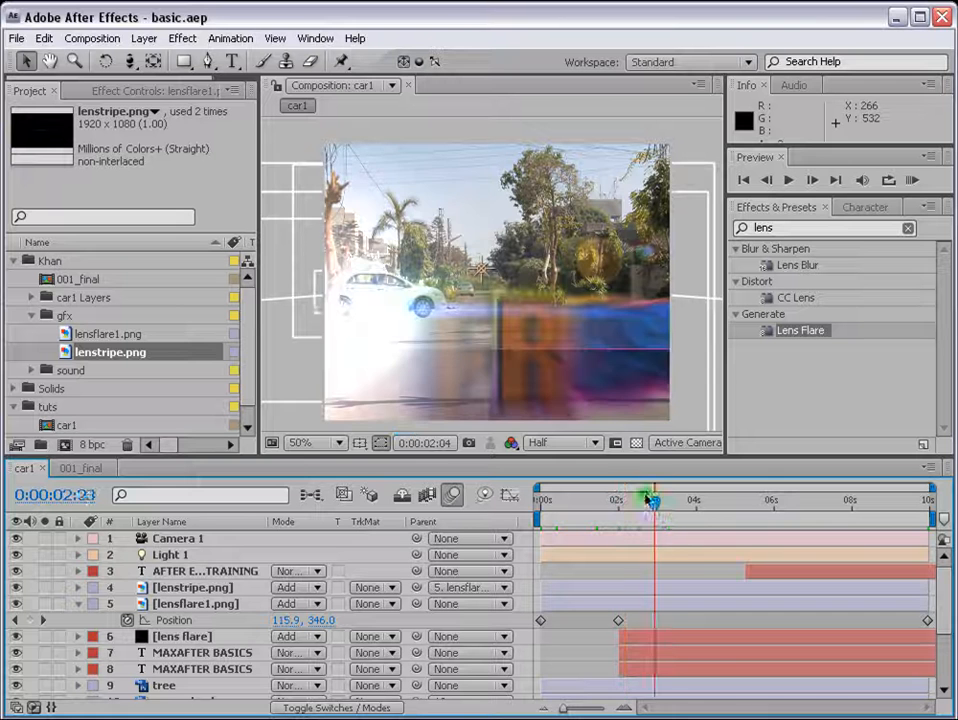
{"action": "left_click", "coordinate": [796, 500]}
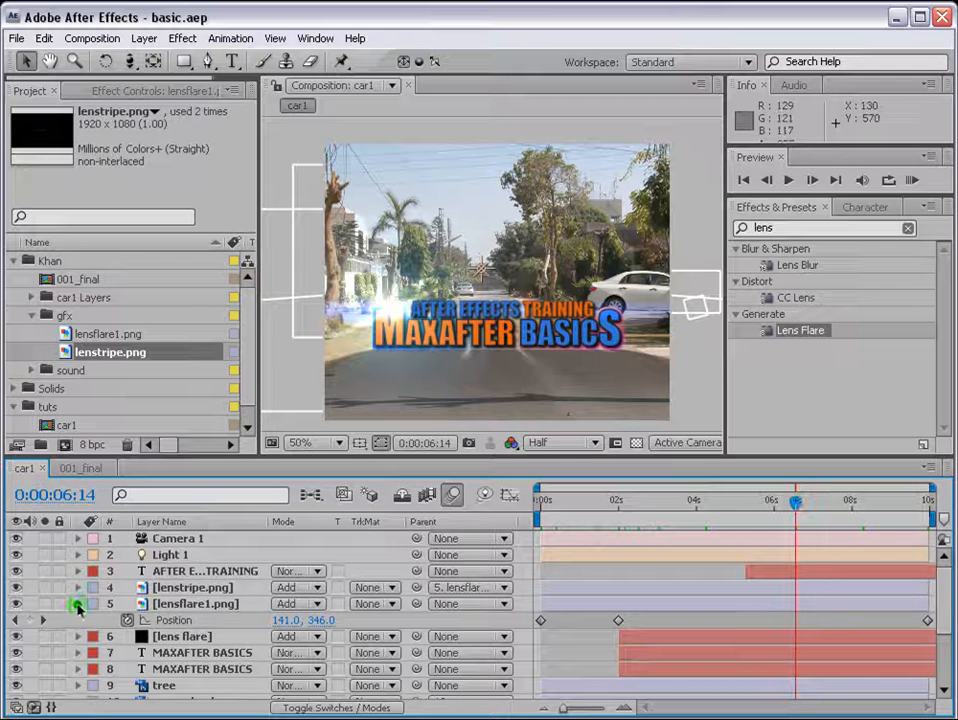
{"action": "left_click", "coordinate": [78, 468]}
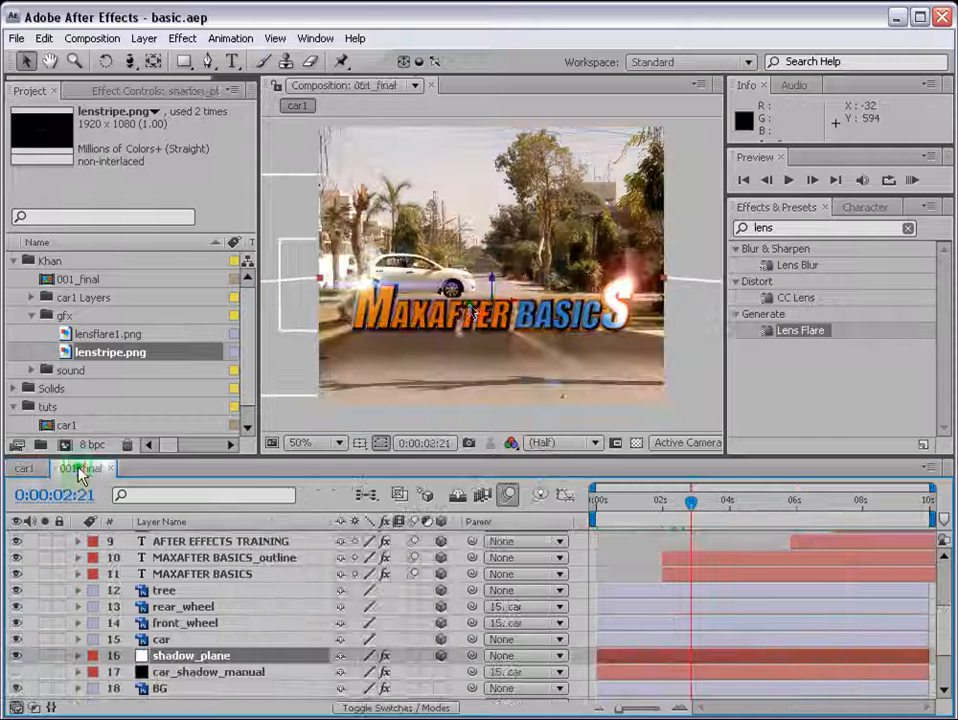